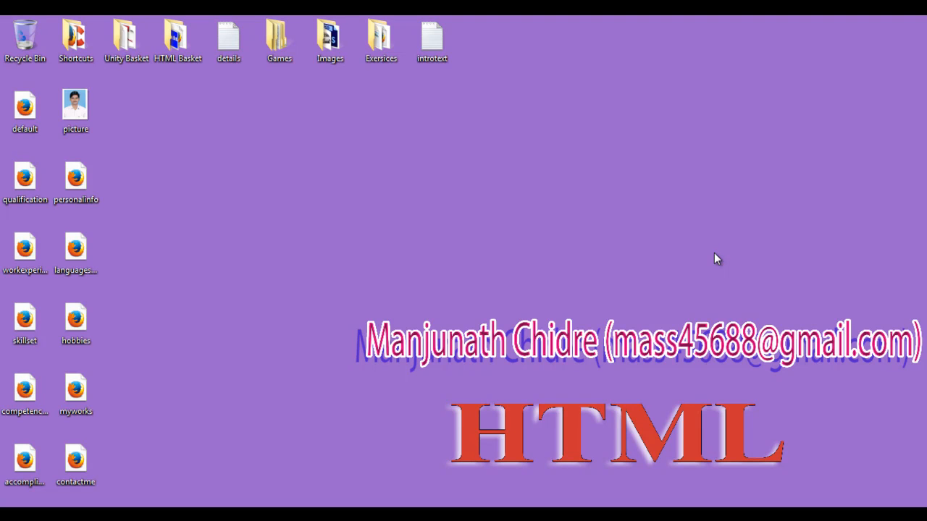
pyautogui.moveTo(401, 245)
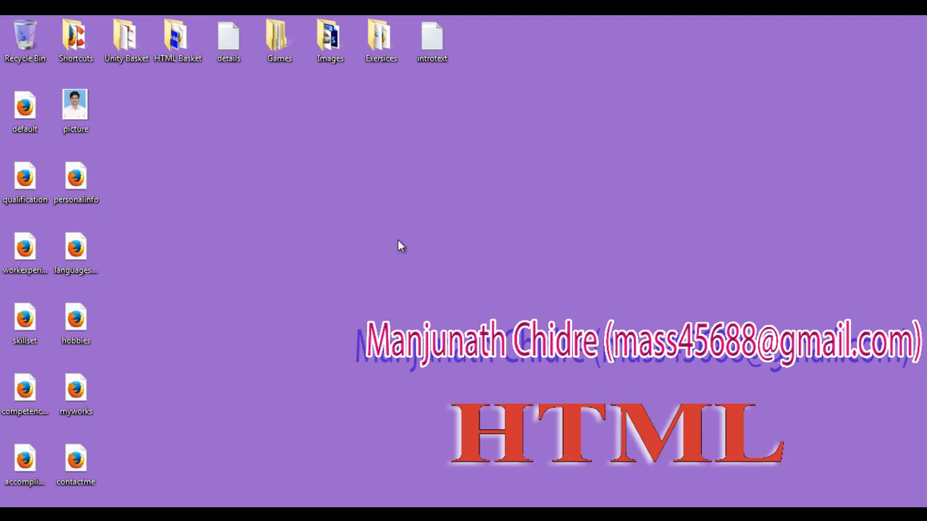
pyautogui.moveTo(485, 268)
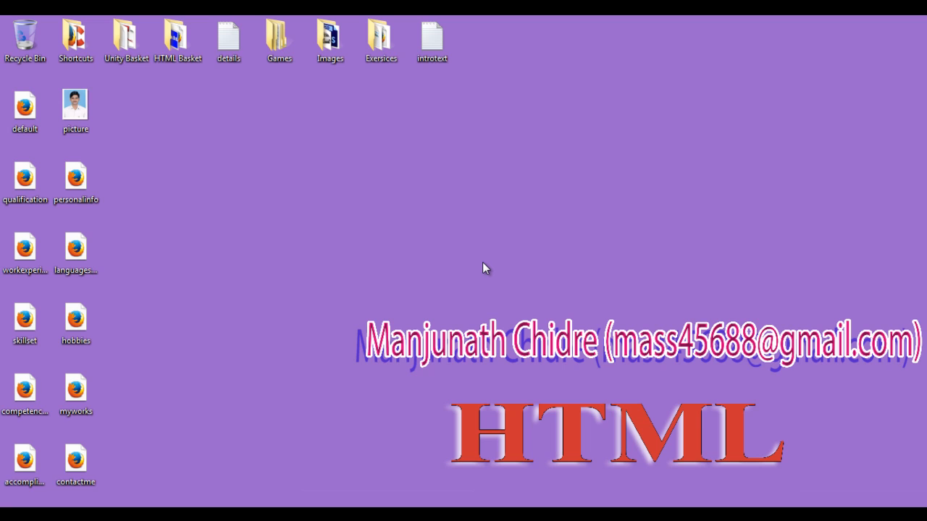
pyautogui.moveTo(466, 266)
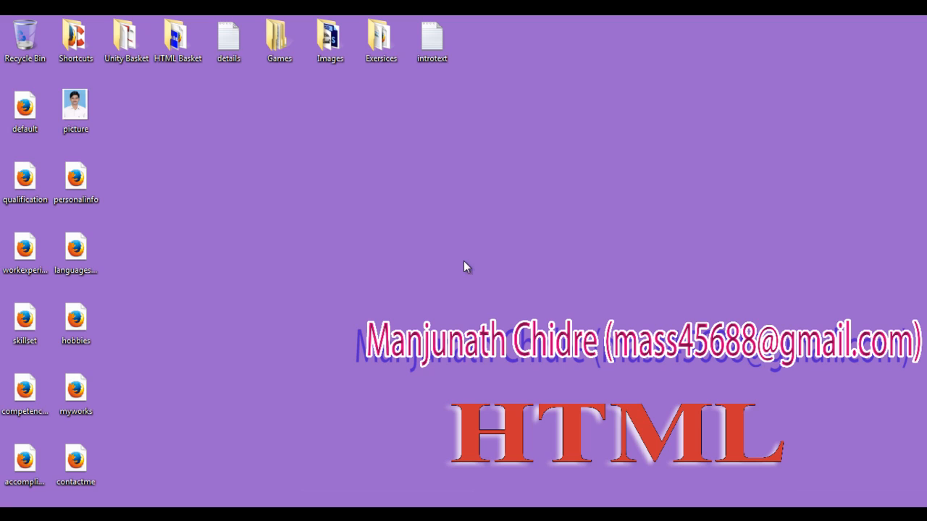
pyautogui.moveTo(99, 490)
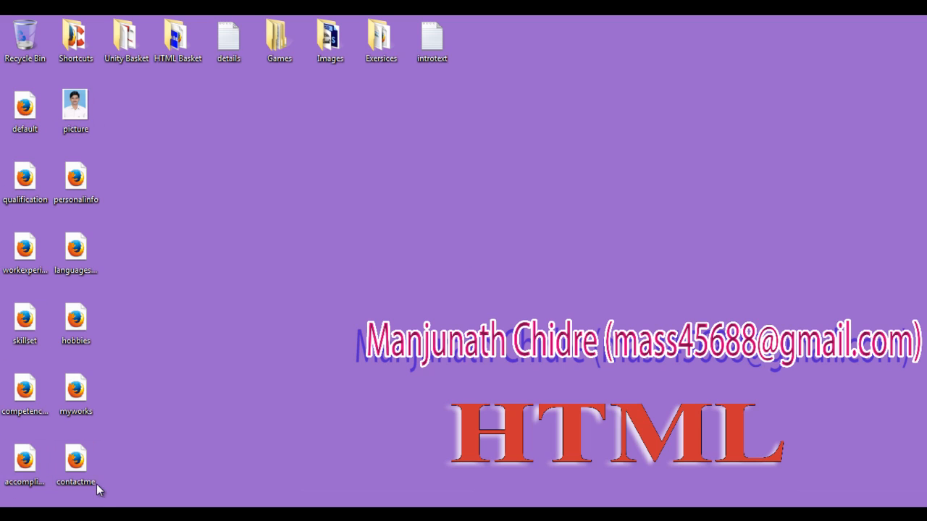
pyautogui.moveTo(159, 339)
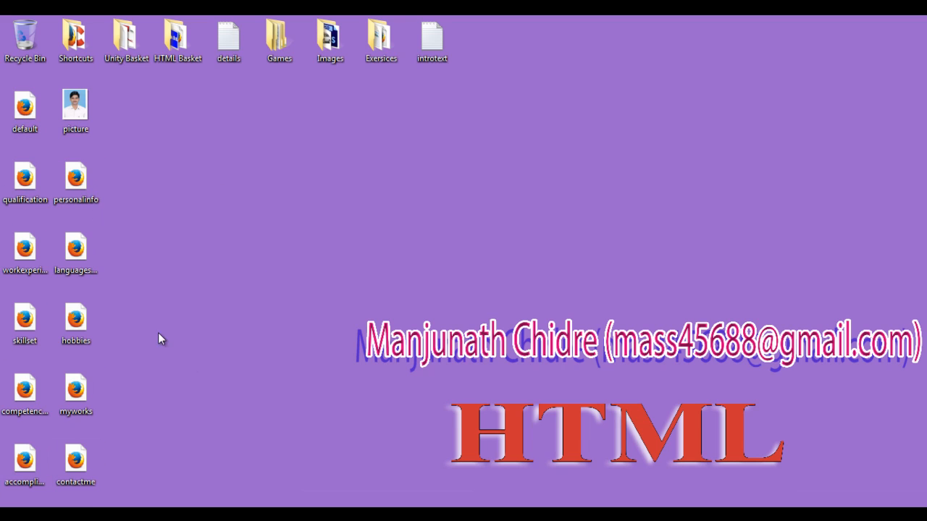
# - Create a new desktop folder named MyProfile and move it to the top-left corner
pyautogui.click(25, 105)
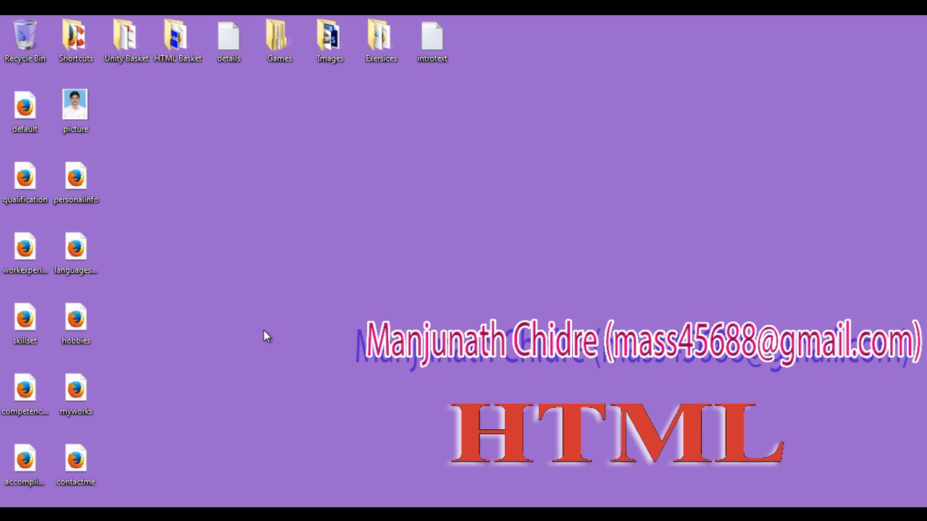
pyautogui.moveTo(285, 322)
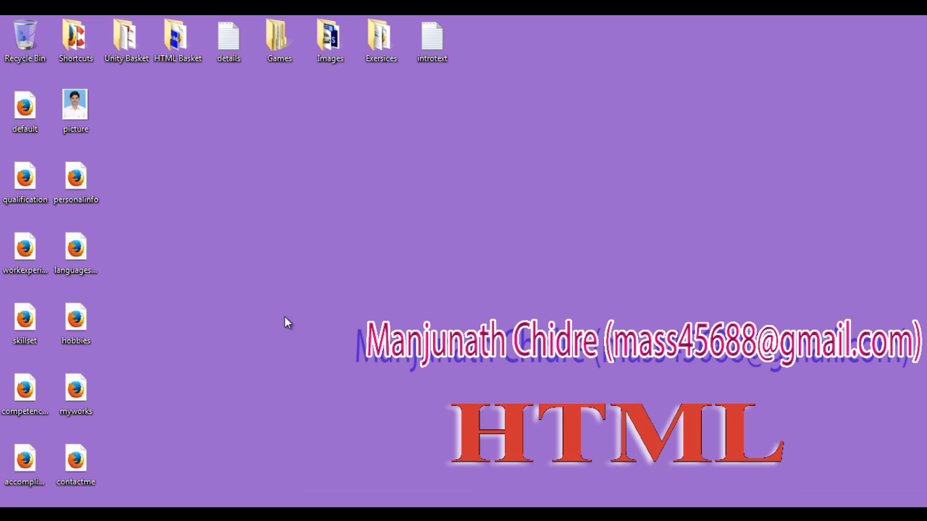
pyautogui.moveTo(263, 288)
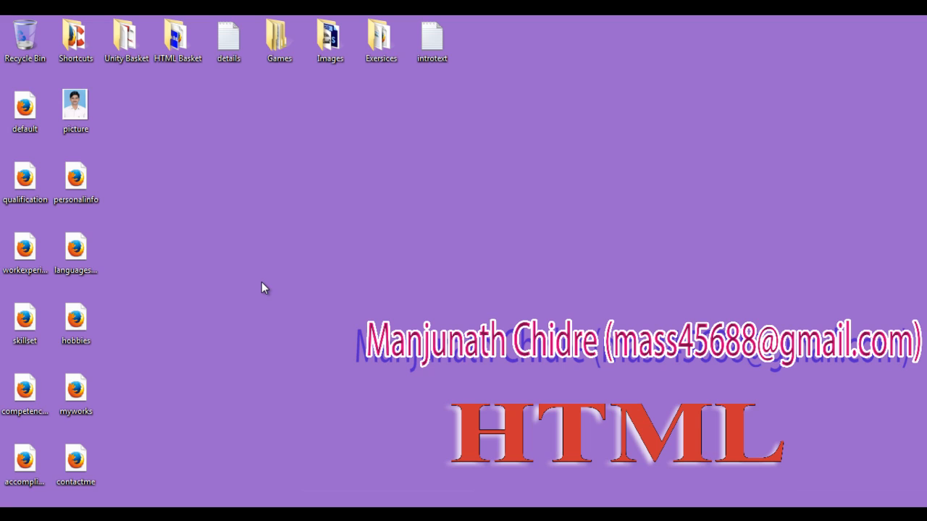
pyautogui.moveTo(6, 441)
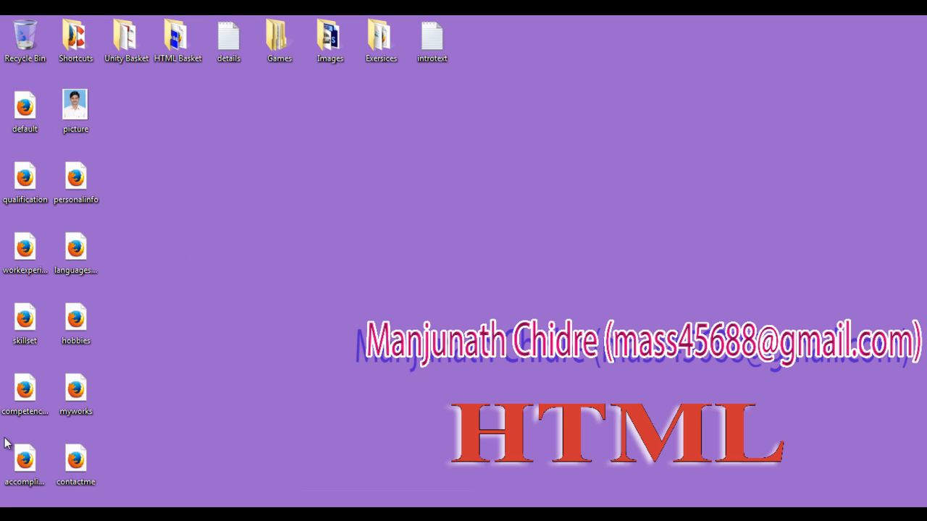
pyautogui.click(75, 387)
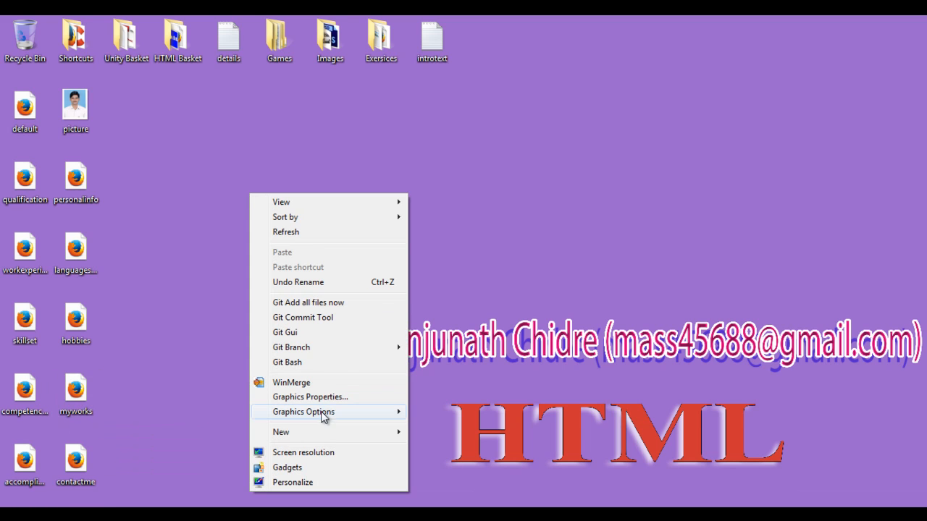
pyautogui.click(281, 432)
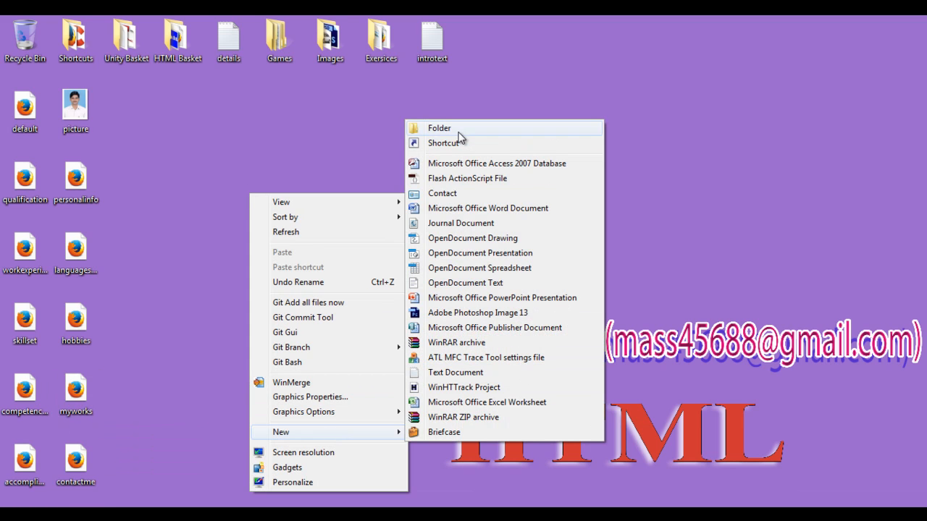
pyautogui.click(439, 127)
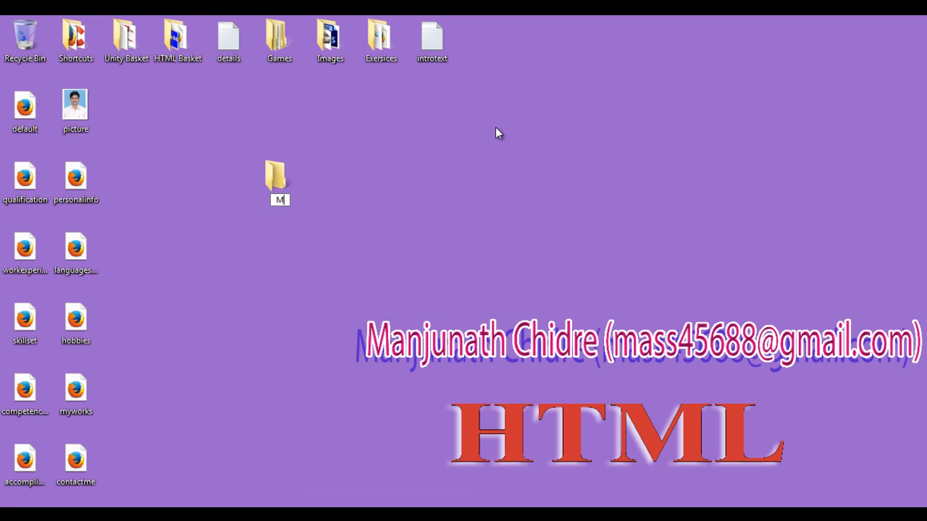
pyautogui.write('yProfile')
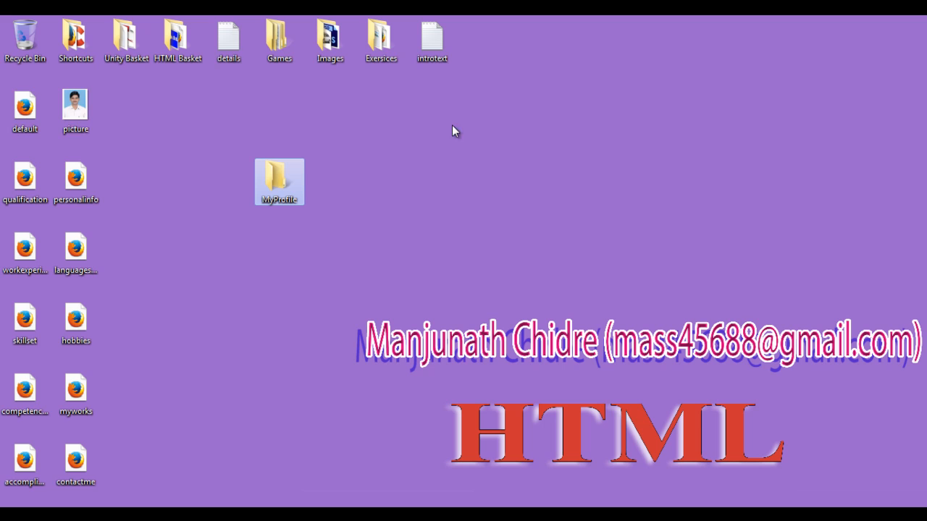
pyautogui.click(75, 463)
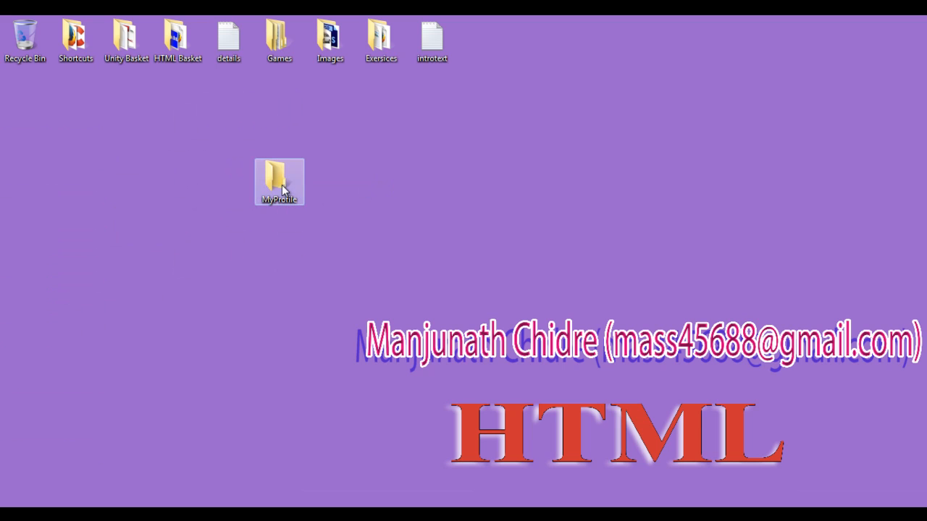
pyautogui.moveTo(279, 181); pyautogui.dragTo(24, 109)
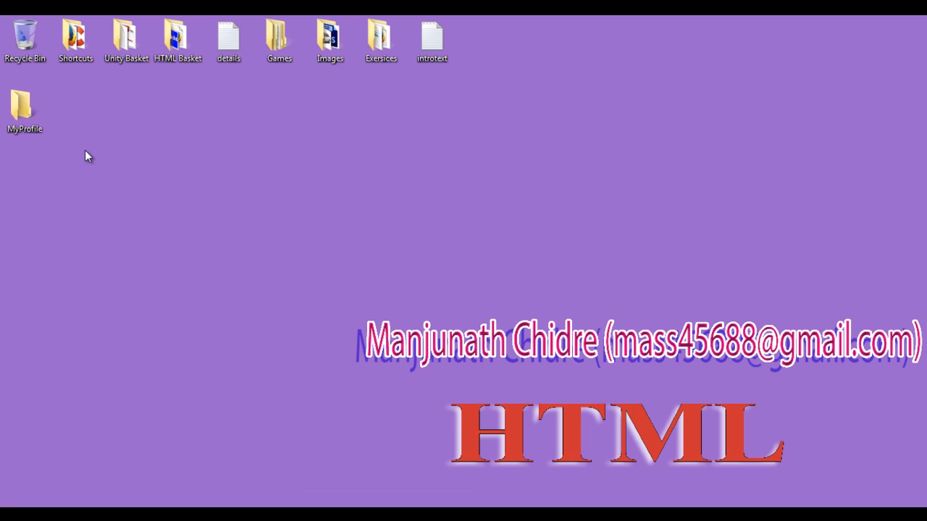
# - Open the MyProfile folder and show its files as large icons
pyautogui.doubleClick(24, 105)
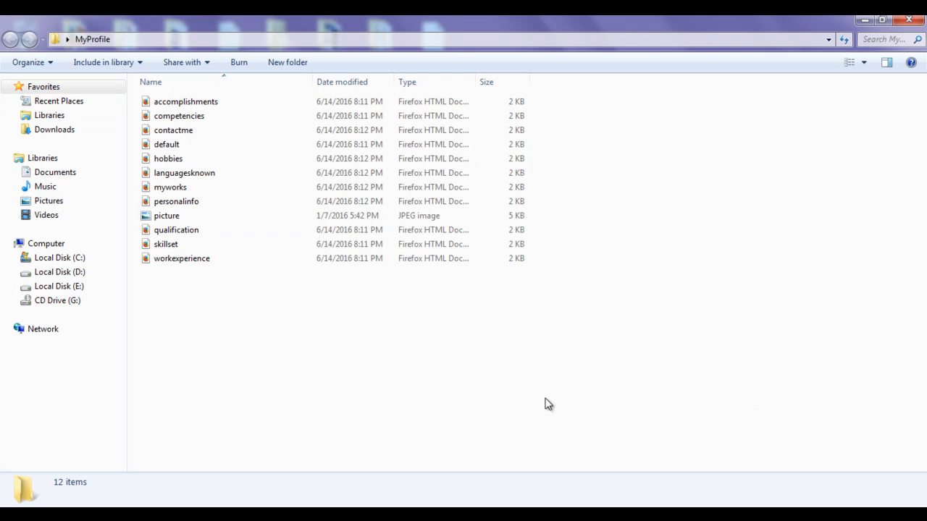
pyautogui.click(862, 62)
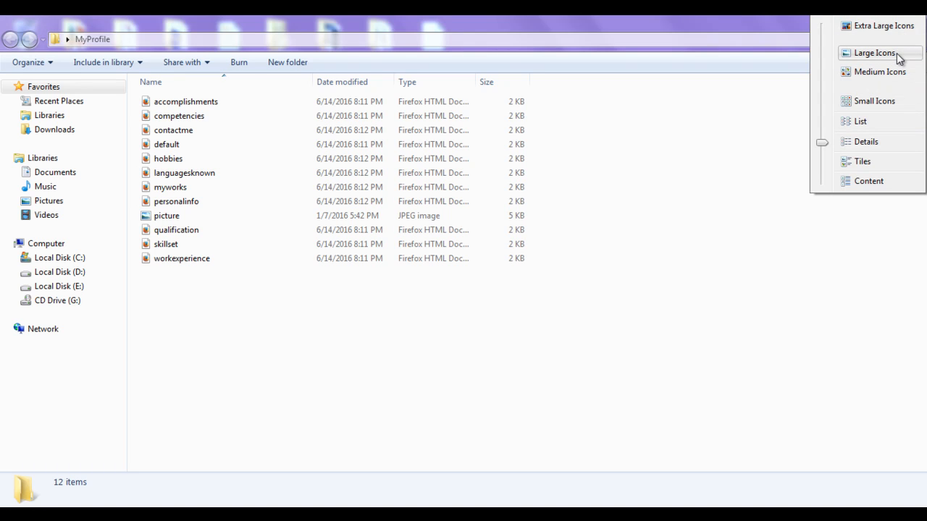
pyautogui.click(874, 52)
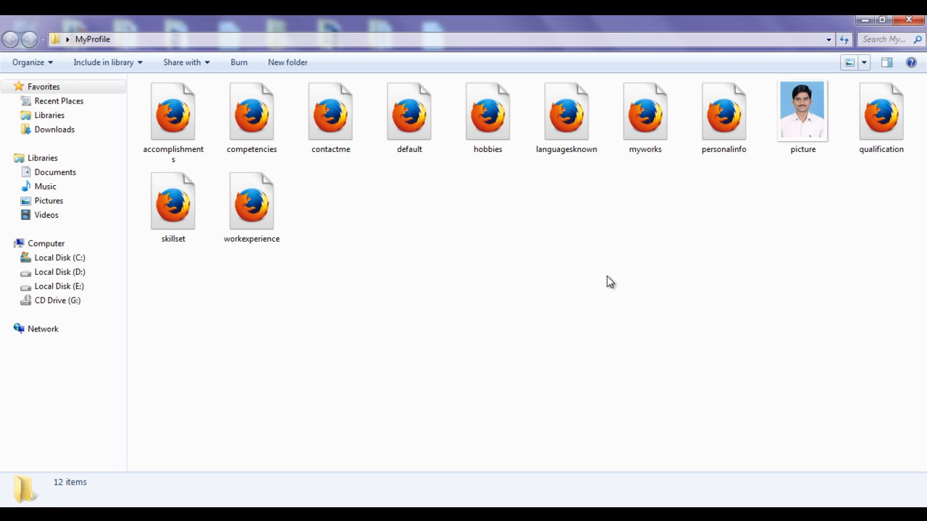
pyautogui.moveTo(471, 260)
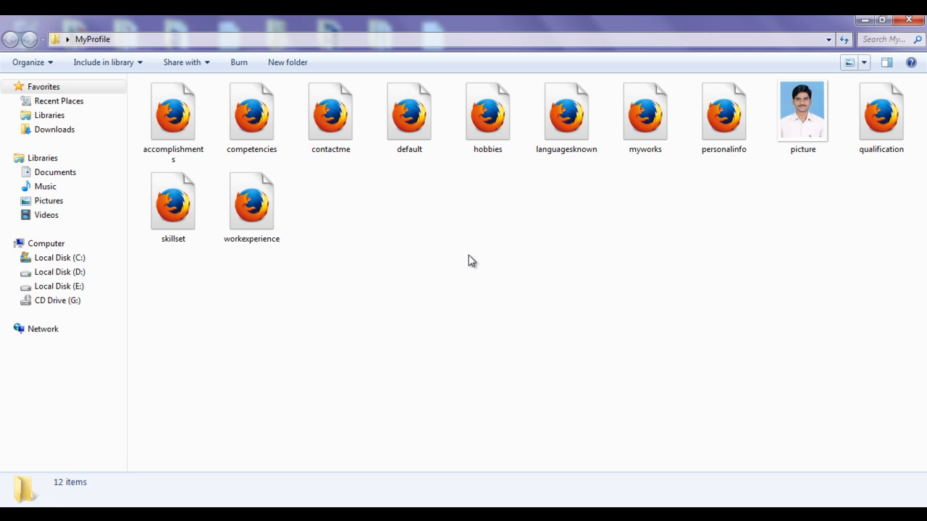
# - Select default.html and bring up its Open with choices
pyautogui.click(409, 116)
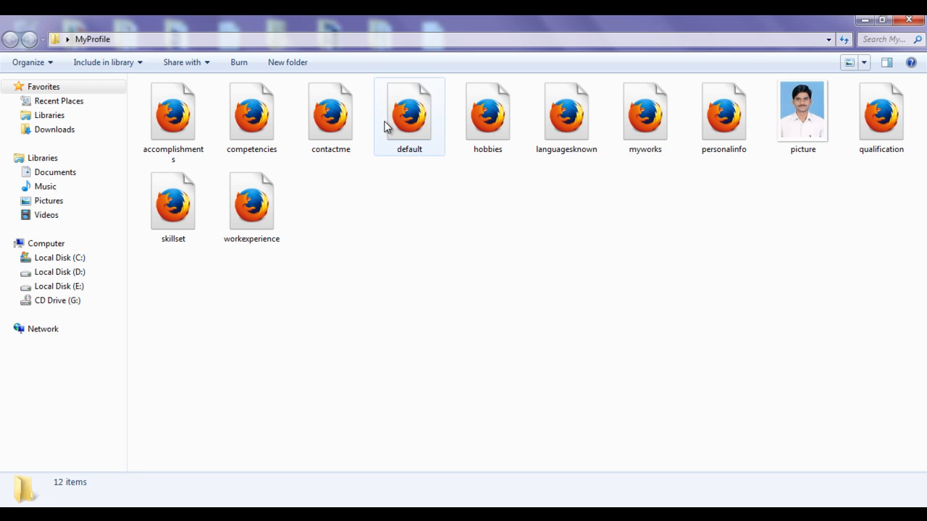
pyautogui.click(409, 112)
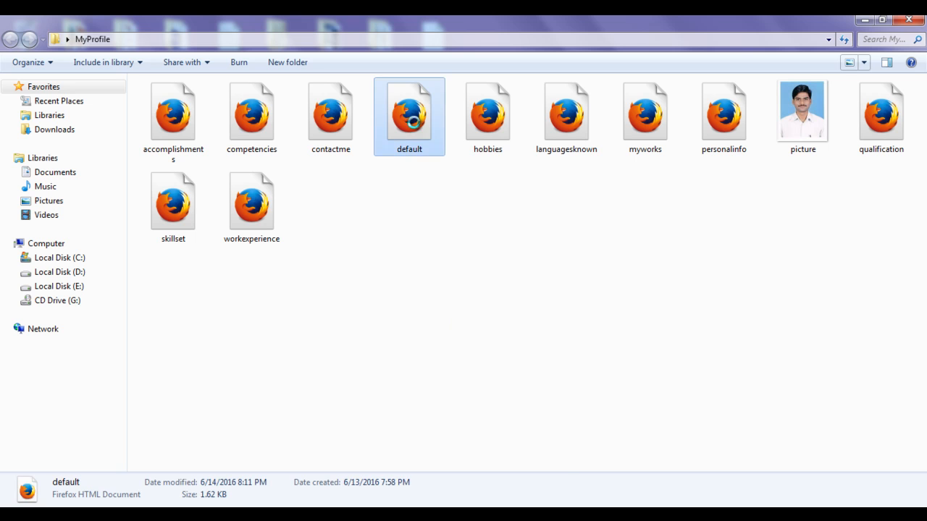
pyautogui.rightClick(409, 116)
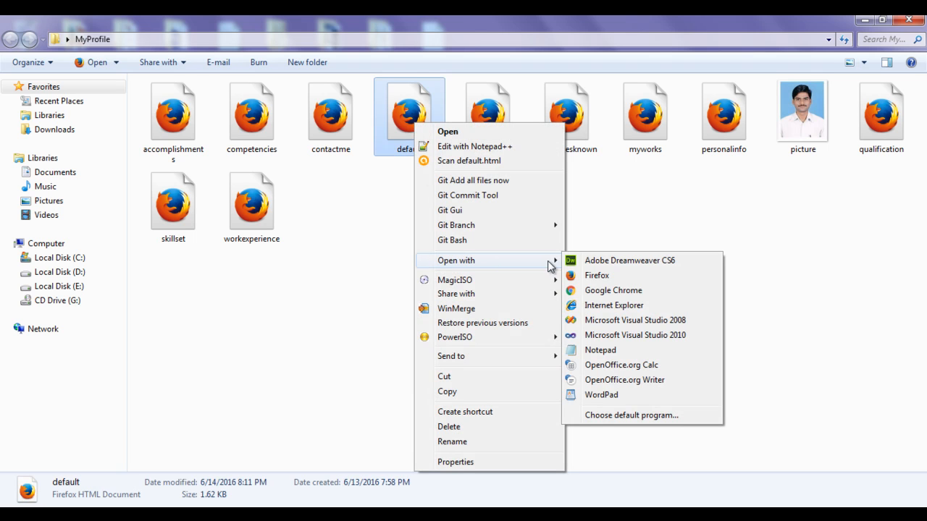
# - Open default.html in Notepad and select the 'Home Page Main content' placeholder
pyautogui.click(600, 350)
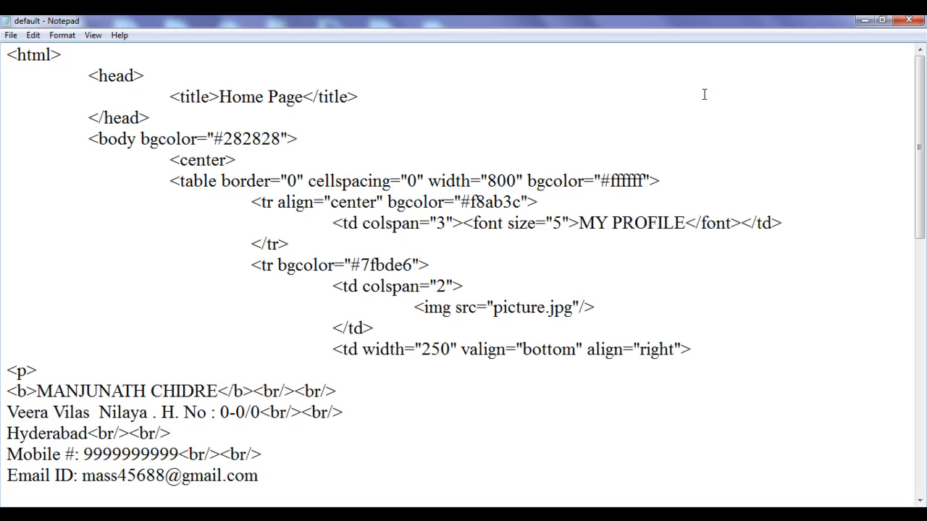
pyautogui.scroll(-3)
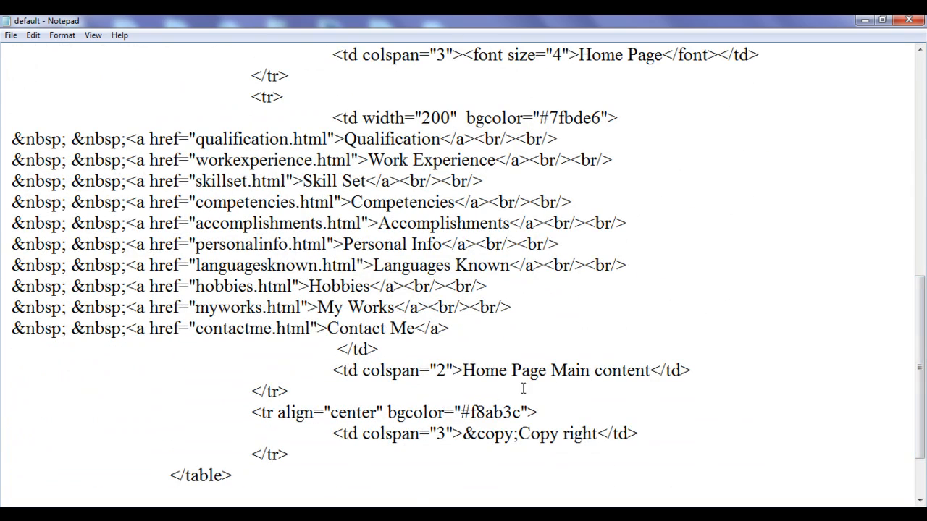
pyautogui.moveTo(462, 370); pyautogui.dragTo(650, 370)
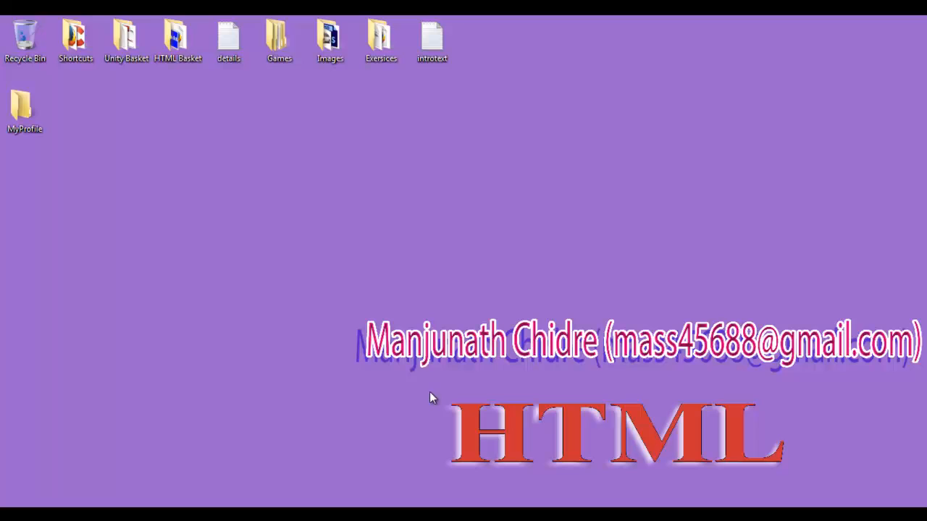
# - Open default.html from the MyProfile folder in Firefox
pyautogui.doubleClick(25, 107)
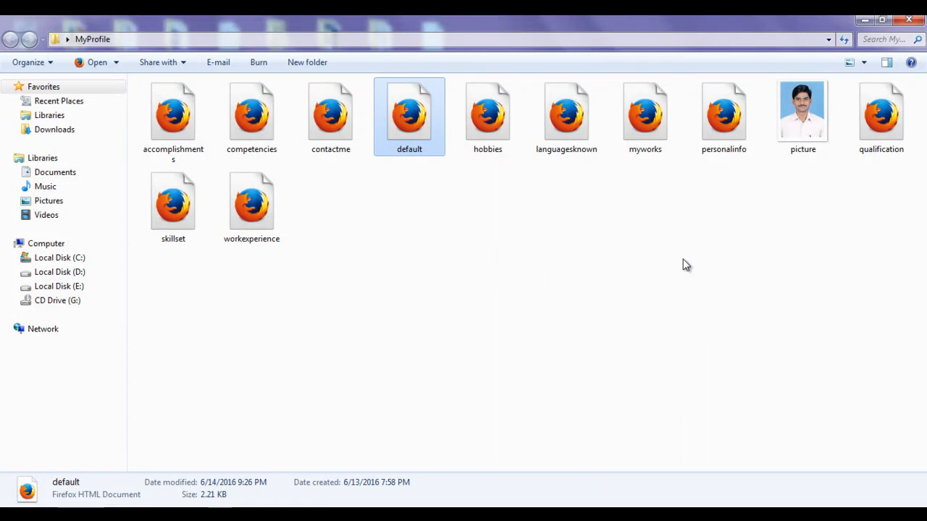
pyautogui.doubleClick(409, 115)
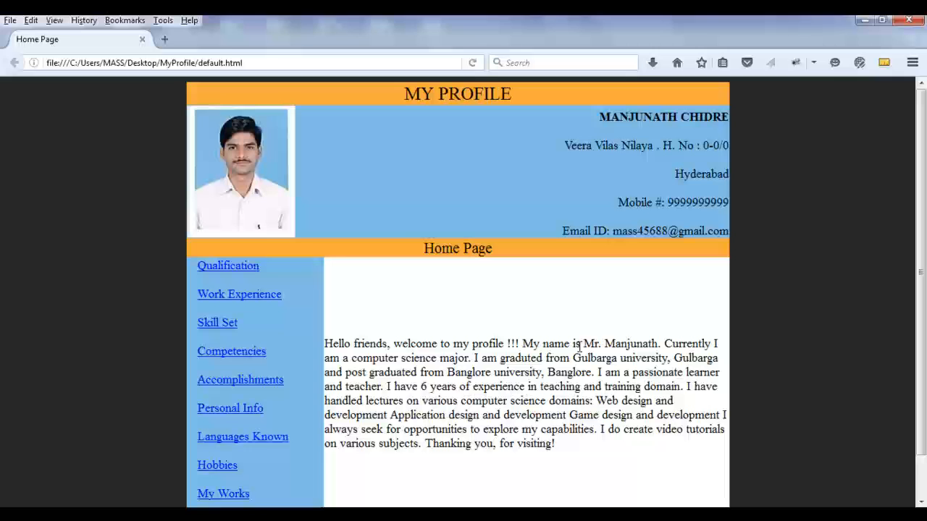
pyautogui.moveTo(597, 456)
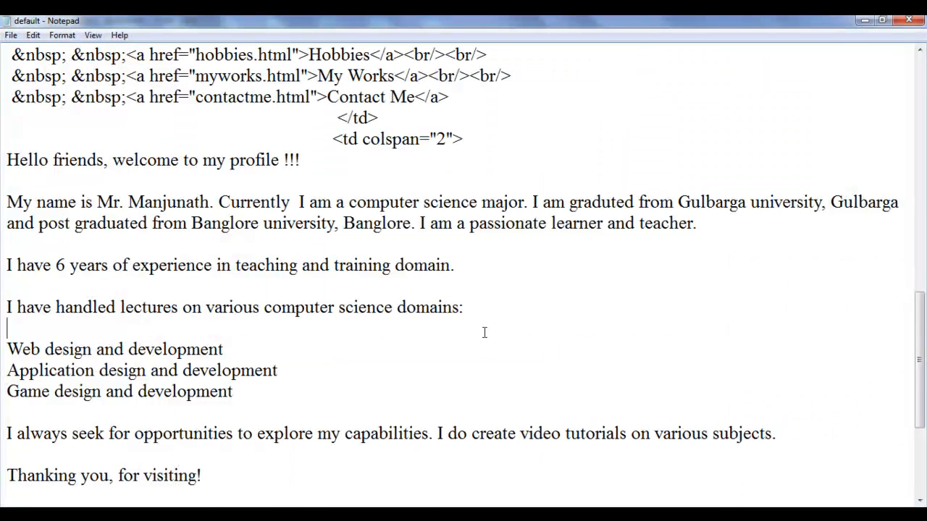
# - Wrap each welcome paragraph of default.html in <p> and </p> tags
pyautogui.moveTo(6, 160); pyautogui.dragTo(225, 160)
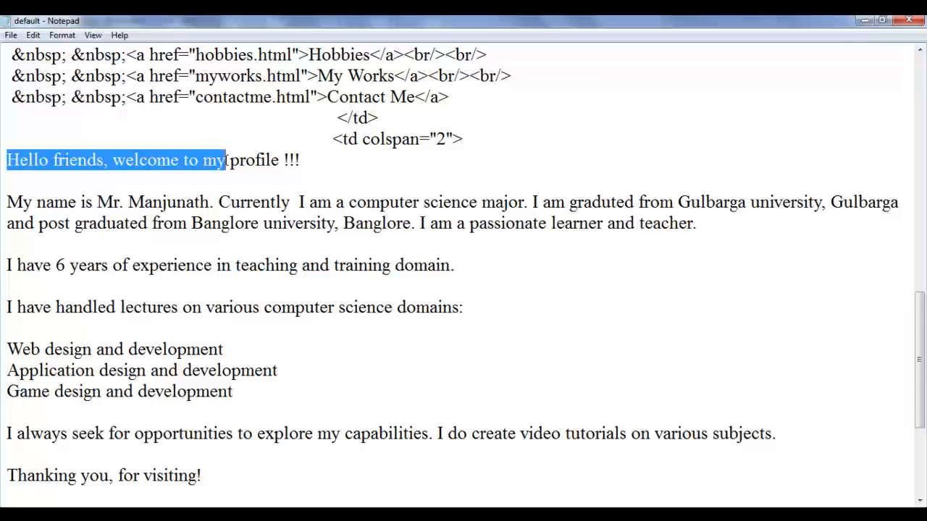
pyautogui.click(7, 160)
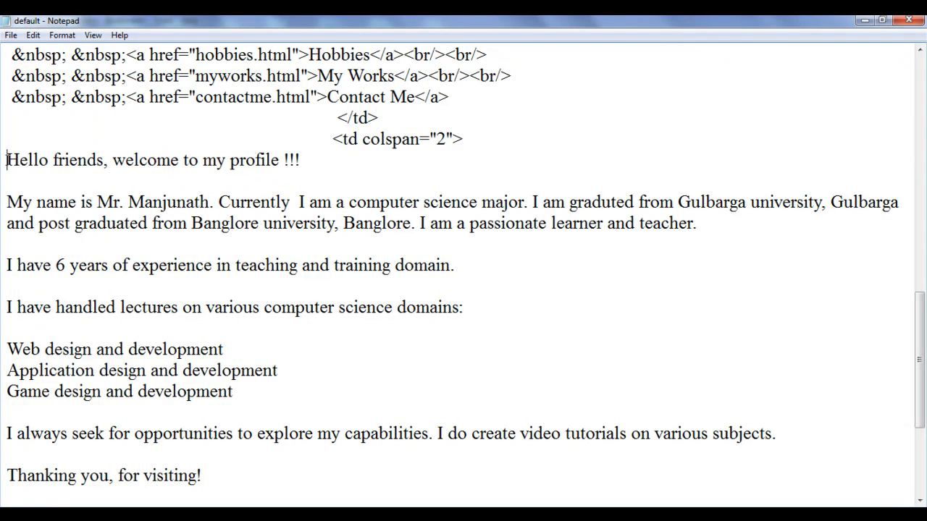
pyautogui.write('<p>')
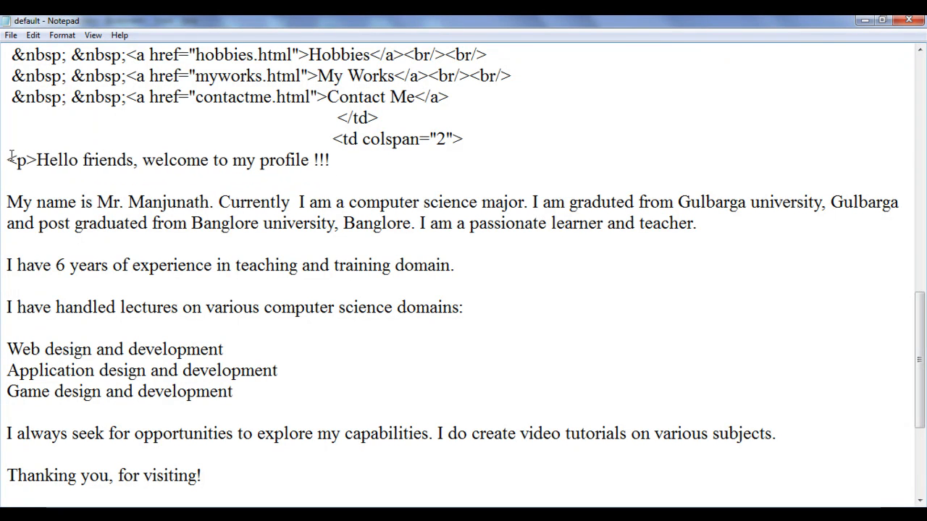
pyautogui.write('</p>')
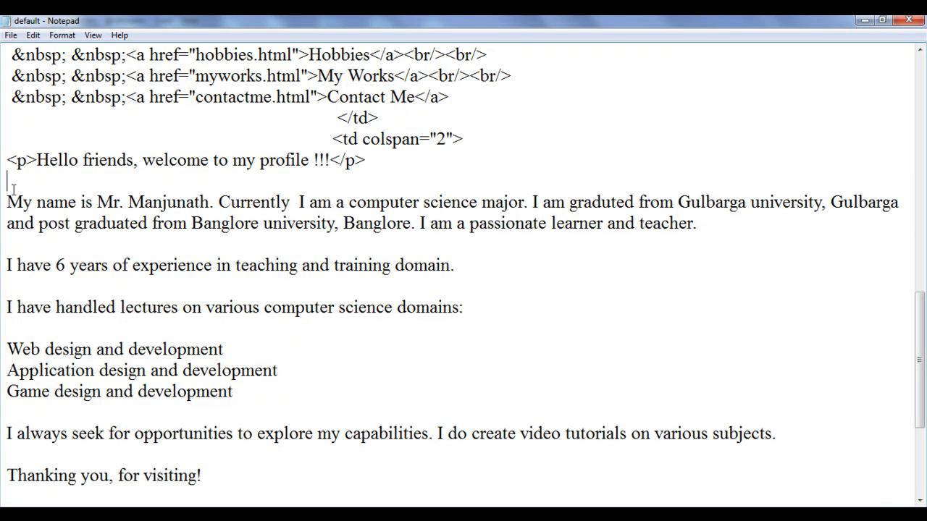
pyautogui.write('<p>')
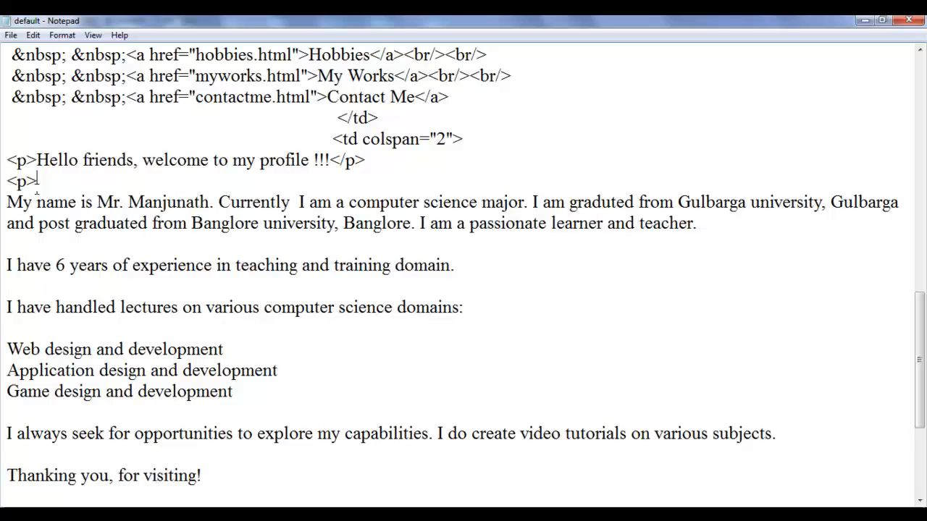
pyautogui.write('</p>')
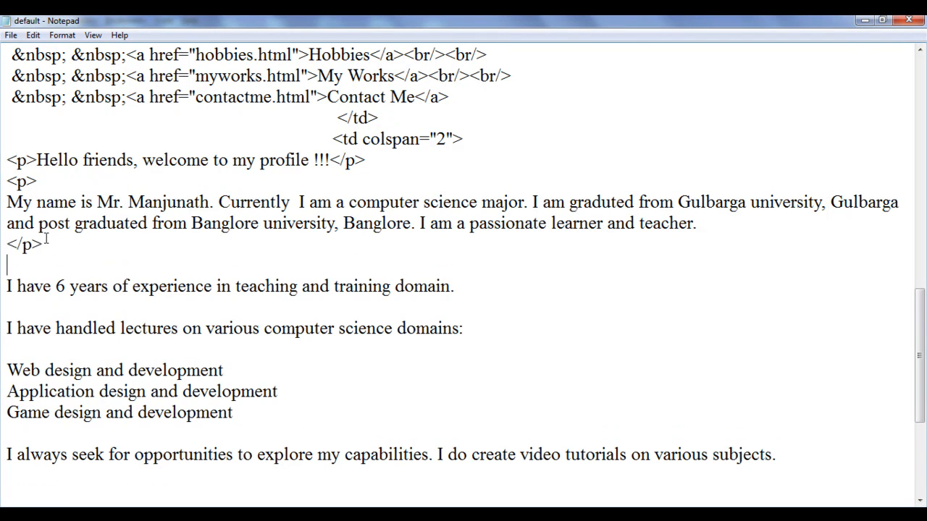
pyautogui.write('<p>')
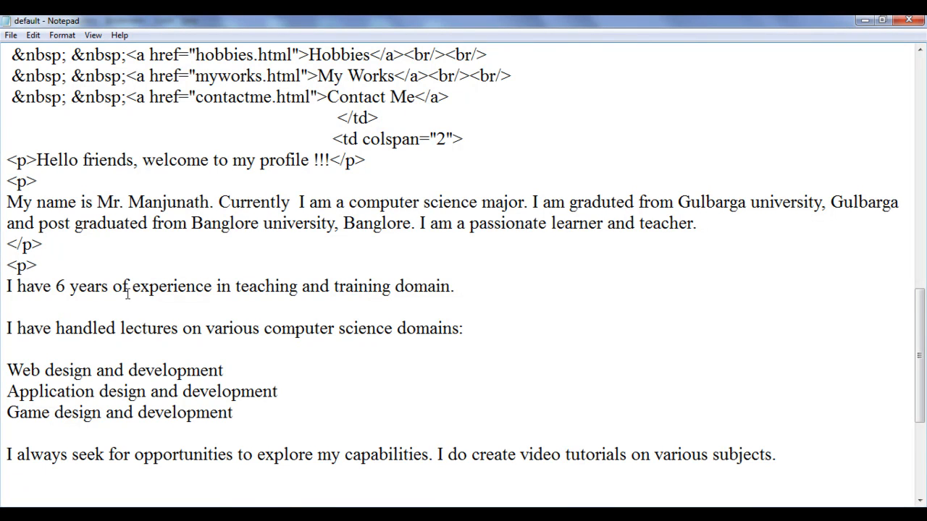
pyautogui.write('</p>')
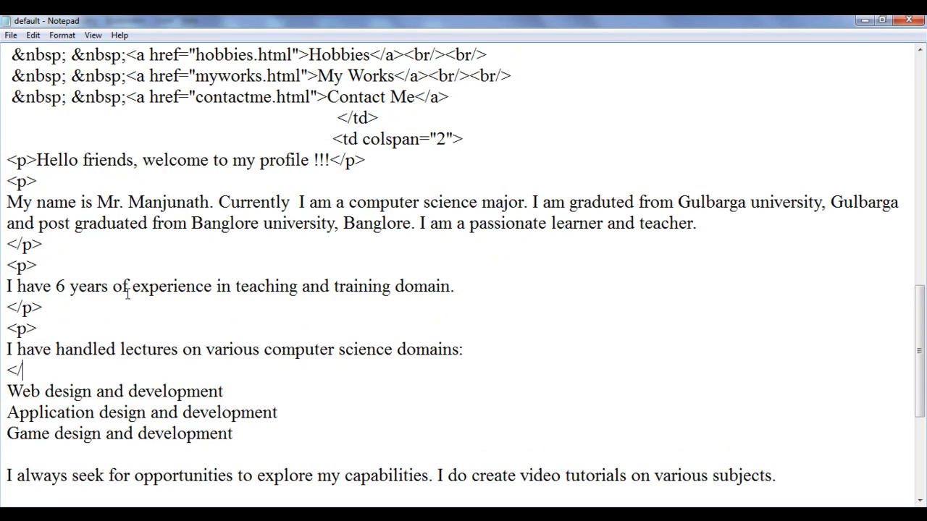
pyautogui.write('p>')
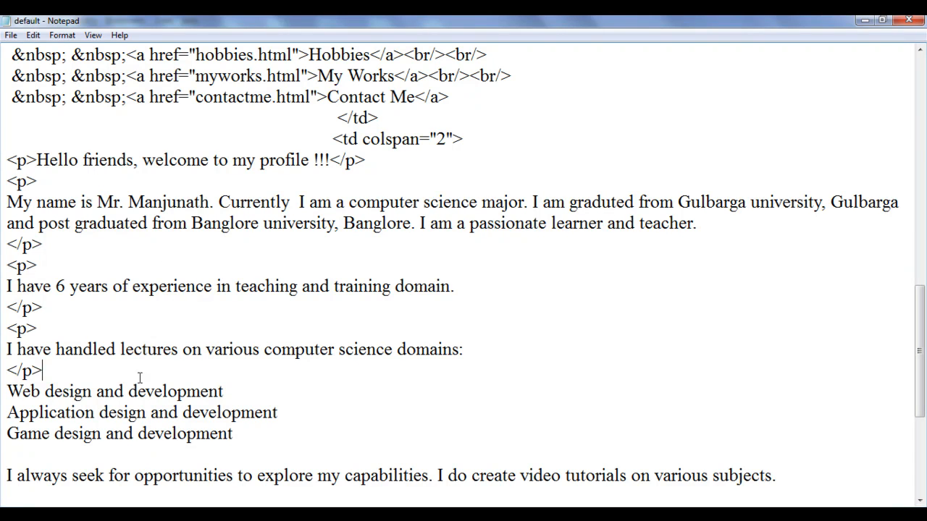
# - Enclose the three domain lines in <ul> and </u> and tag the remaining paragraph
pyautogui.scroll(-3)
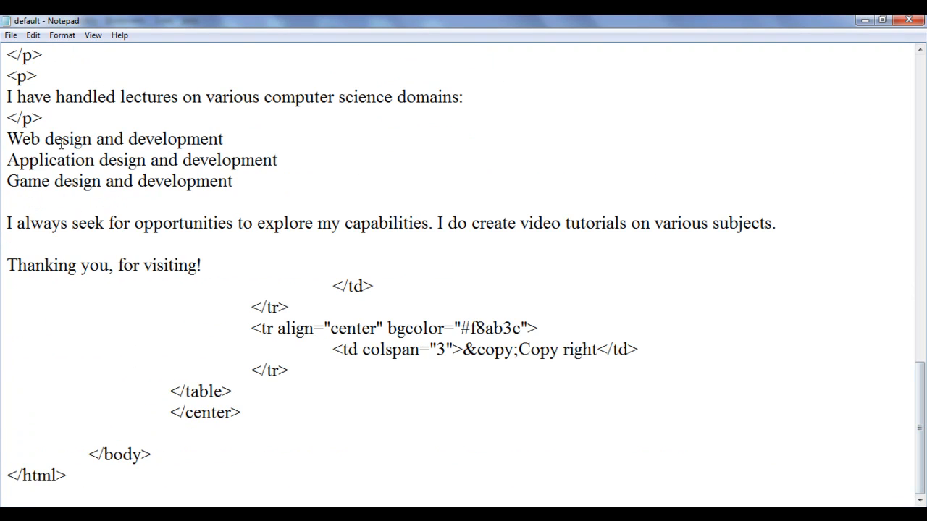
pyautogui.click(7, 203)
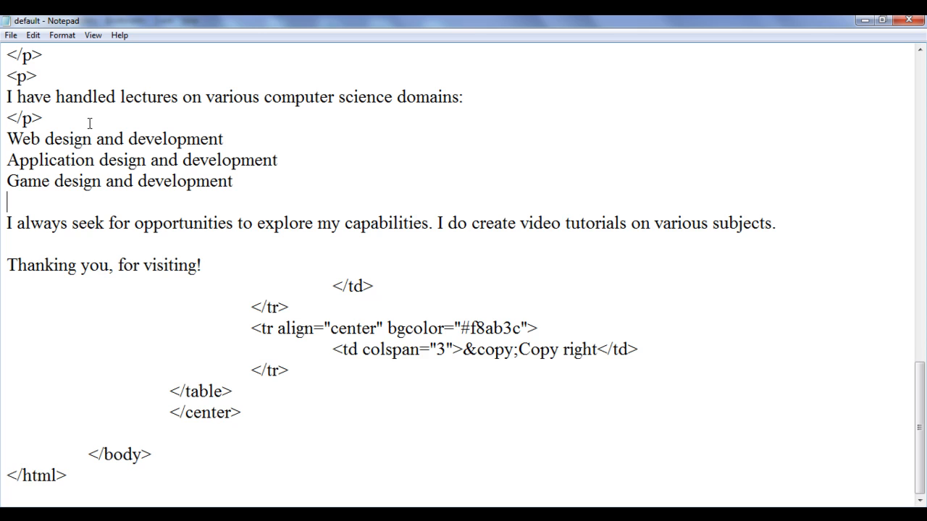
pyautogui.write('<')
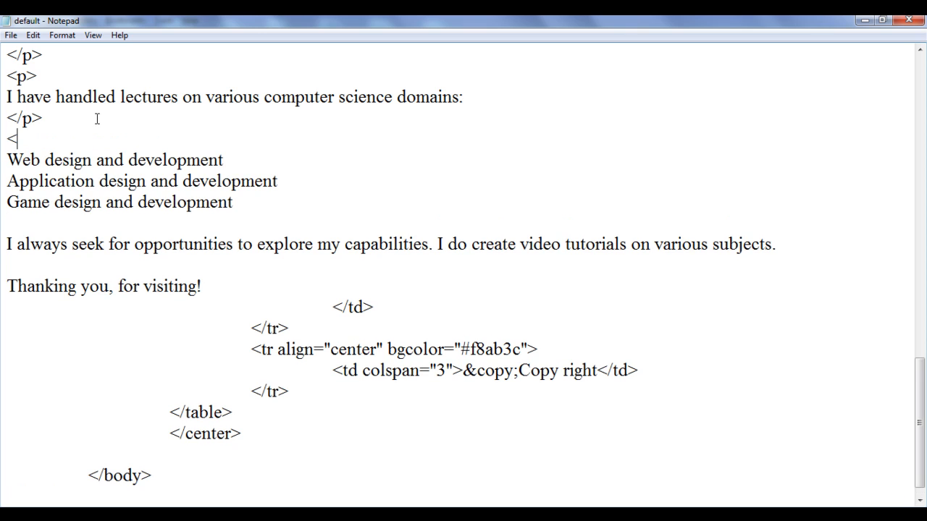
pyautogui.write('ul>')
pyautogui.click(456, 223)
pyautogui.write('</')
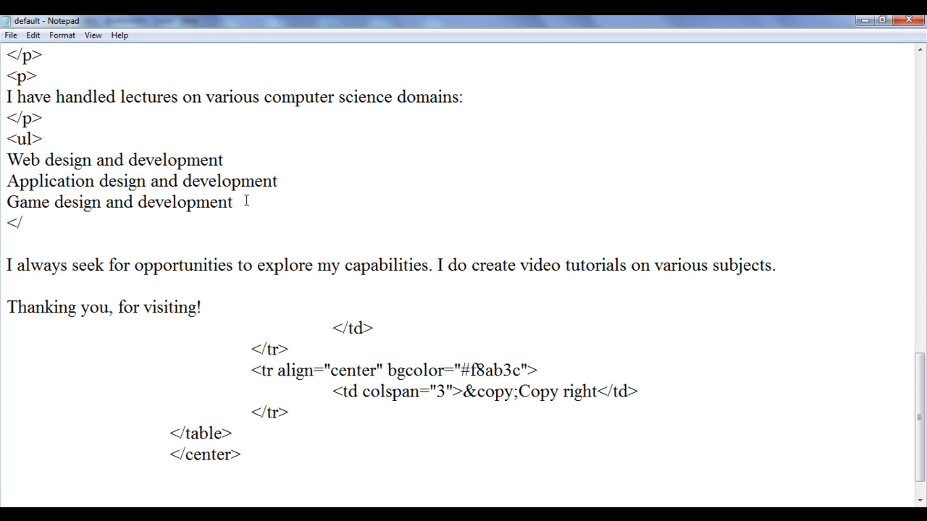
pyautogui.write('u>')
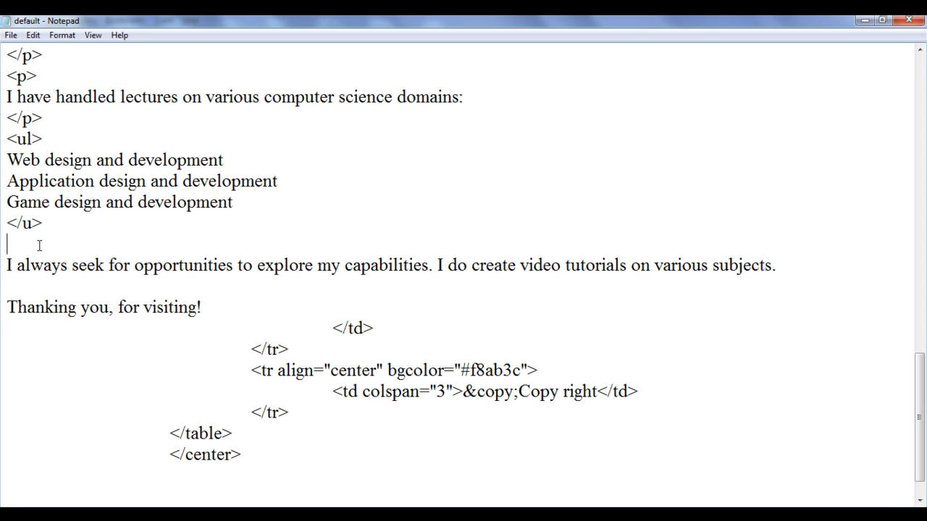
pyautogui.write('<p>')
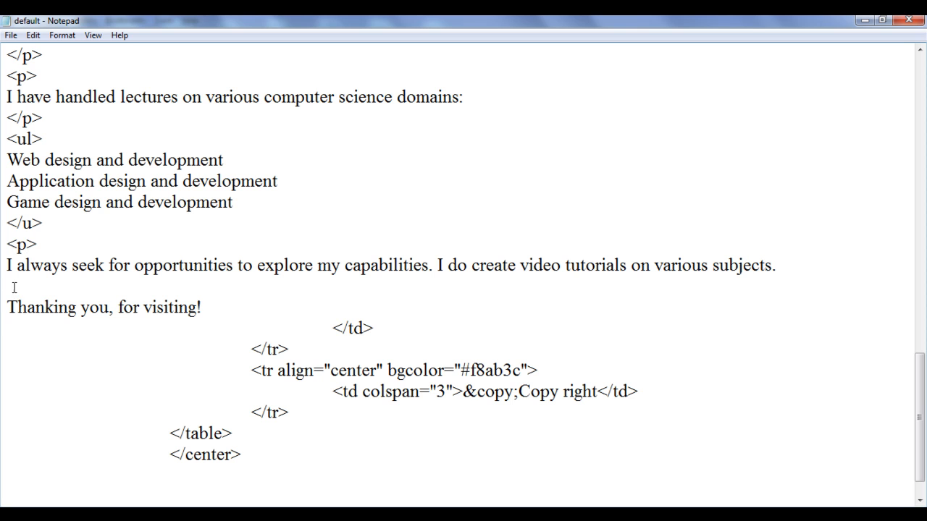
pyautogui.write('</p>')
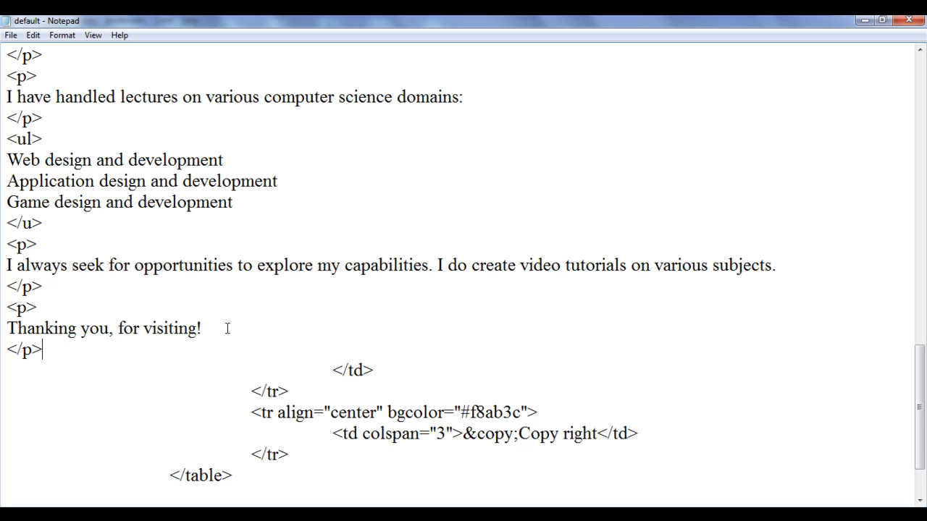
pyautogui.click(11, 35)
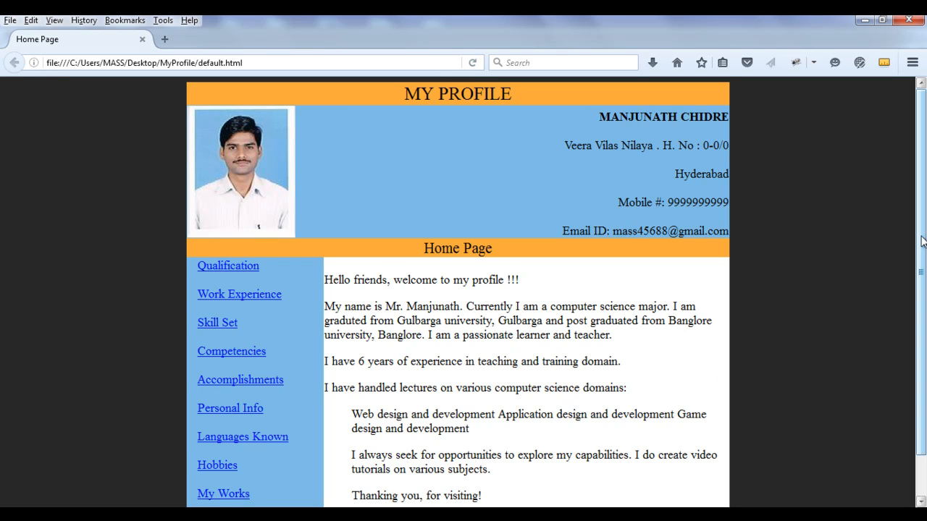
# - Inspect the refreshed home page, highlighting and clearing the paragraph and list text
pyautogui.scroll(-3)
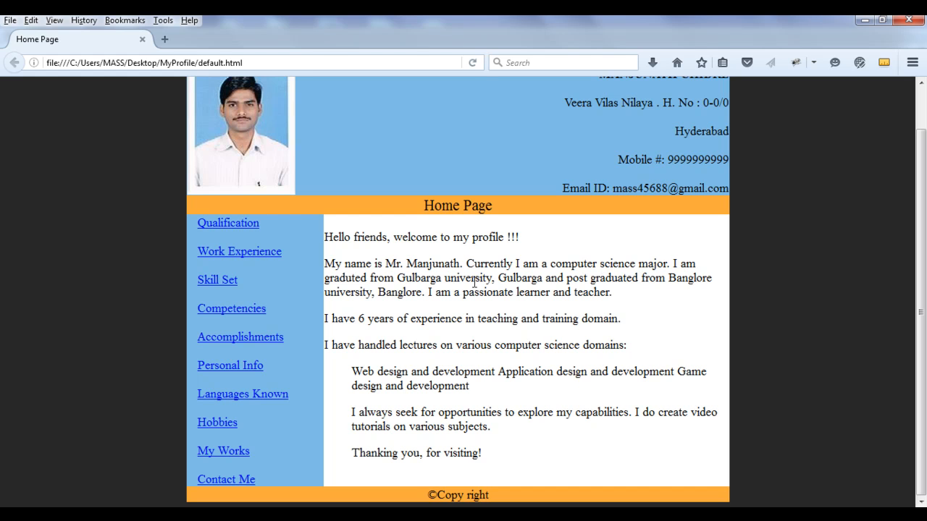
pyautogui.moveTo(572, 282)
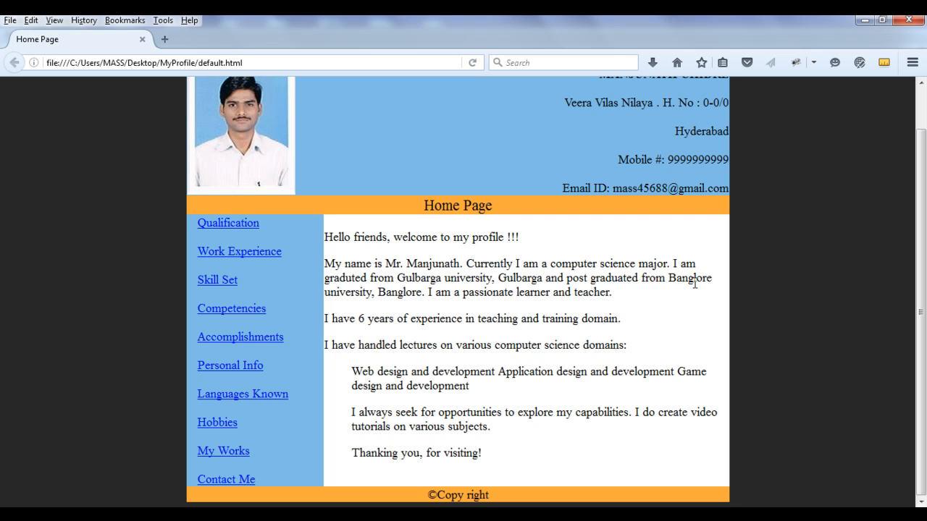
pyautogui.moveTo(498, 297)
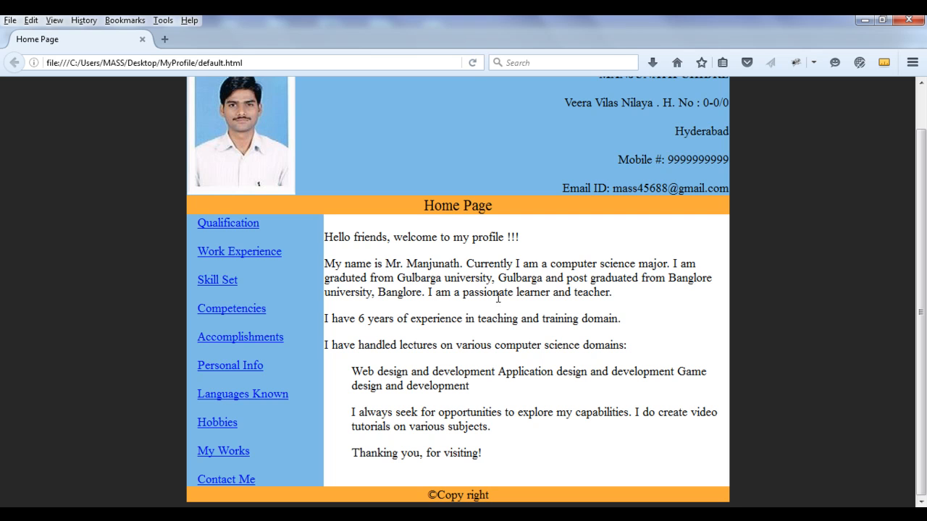
pyautogui.moveTo(419, 316)
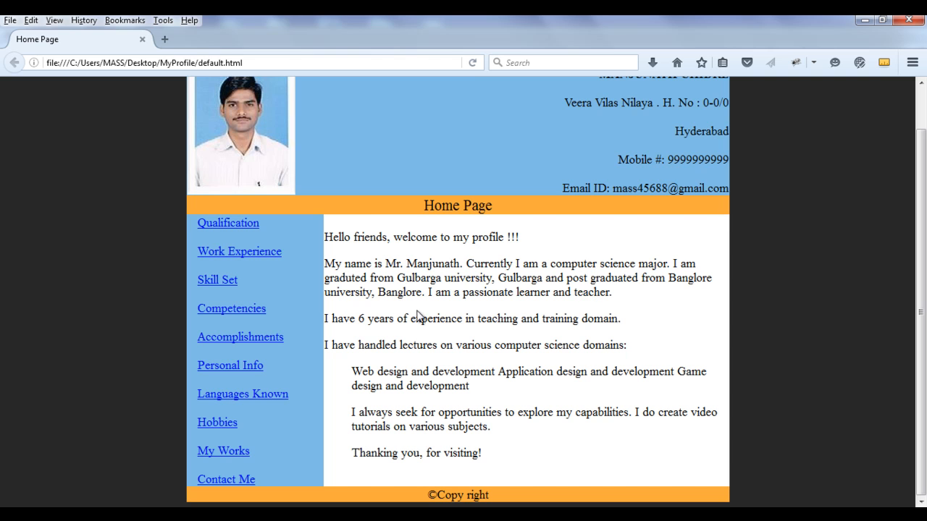
pyautogui.doubleClick(496, 319)
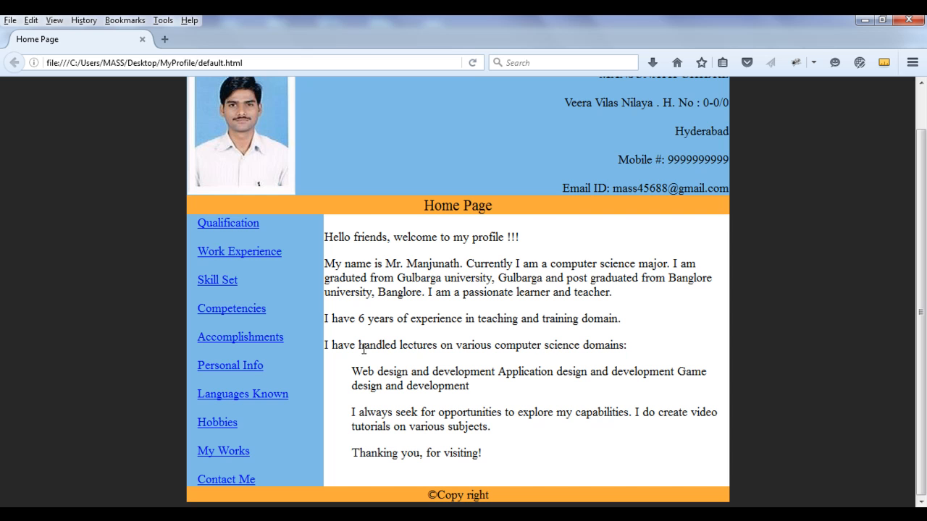
pyautogui.moveTo(684, 360)
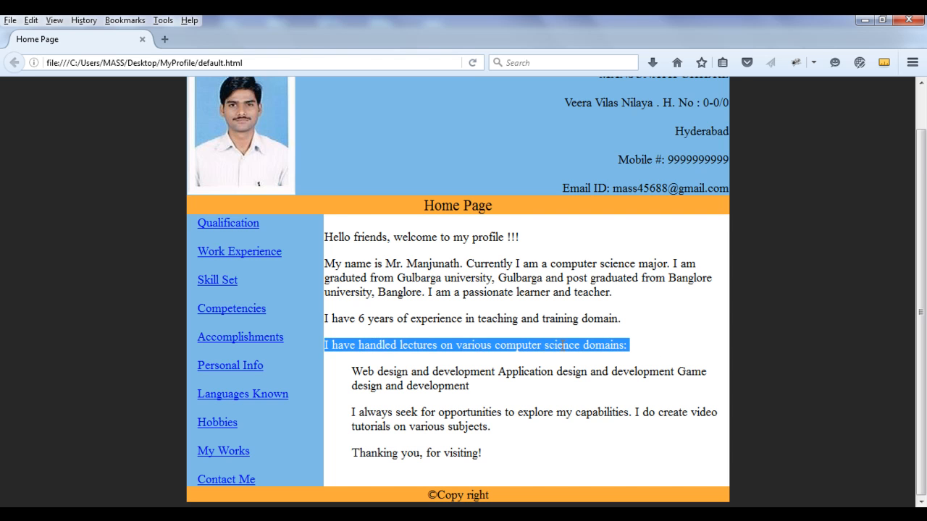
pyautogui.click(349, 371)
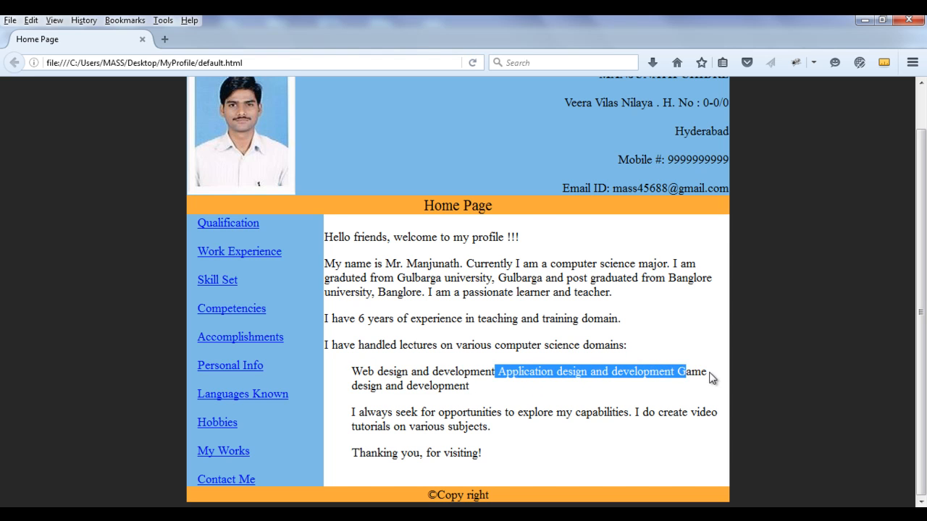
pyautogui.click(536, 397)
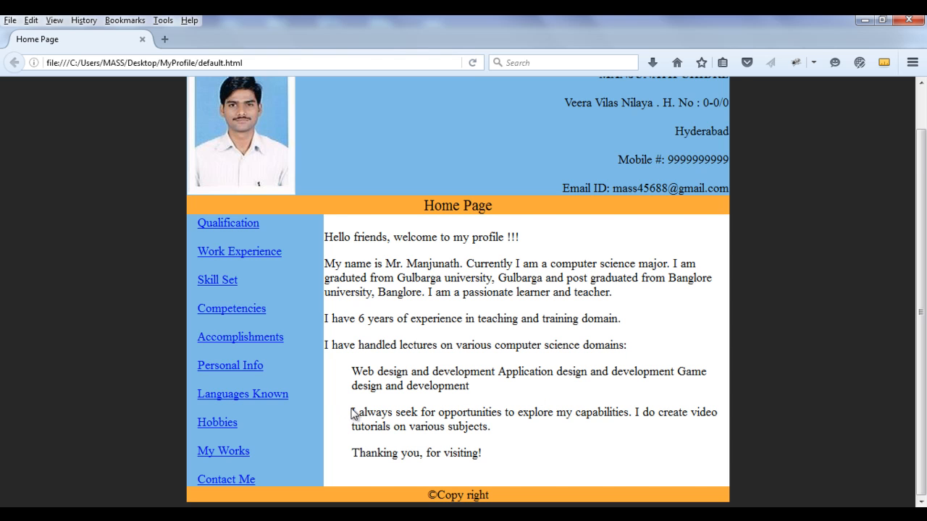
pyautogui.moveTo(351, 413)
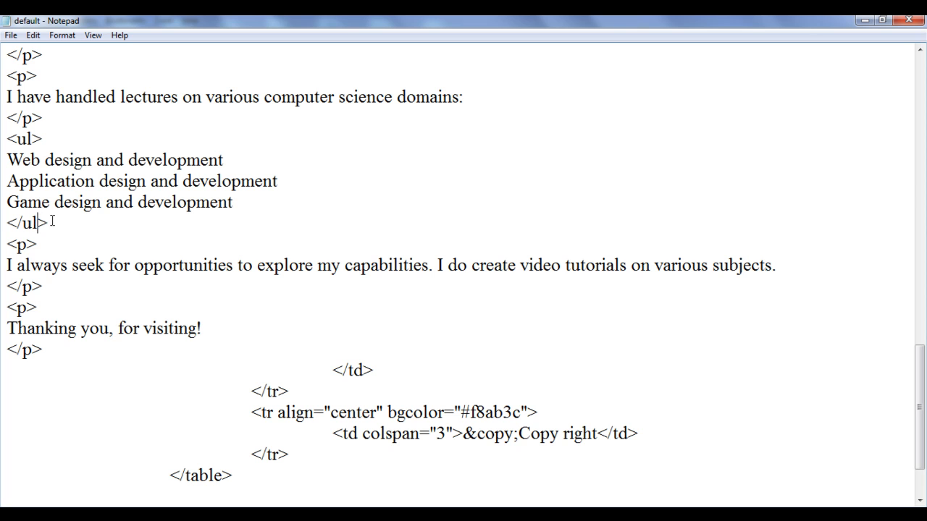
# - Switch to Firefox to check the corrected </ul> tag
pyautogui.click(11, 35)
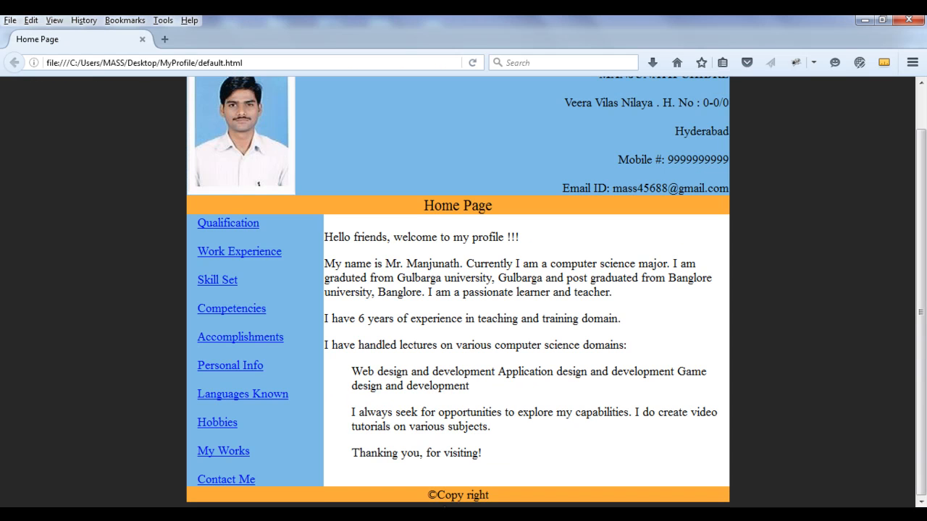
# - Scroll the reloaded home page to check the final paragraphs' alignment
pyautogui.scroll(-3)
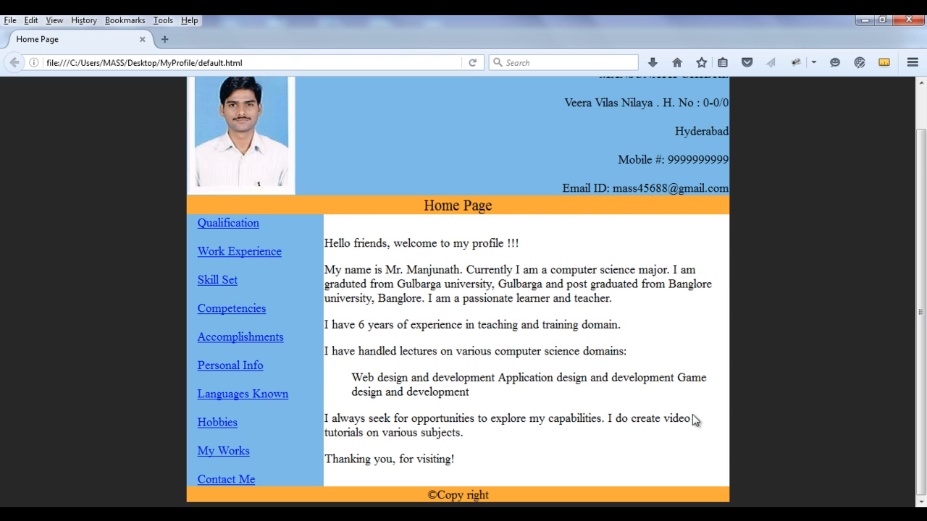
pyautogui.moveTo(469, 454)
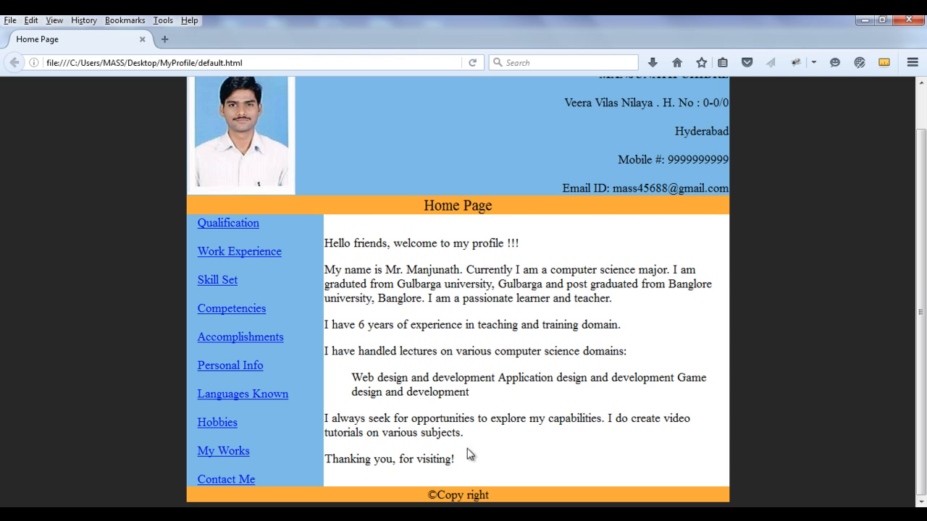
pyautogui.moveTo(487, 321)
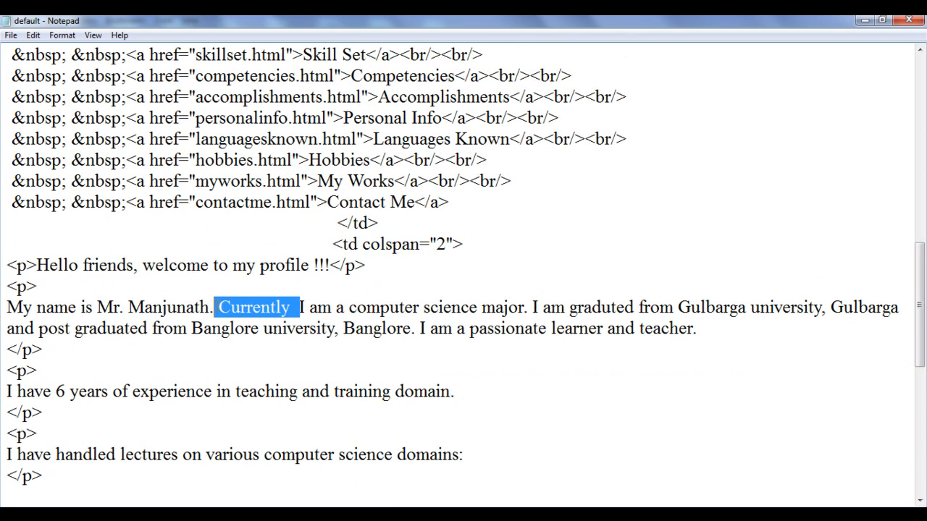
# - Delete 'Currently' and reword the sentence to 'I am major in computer science domain'
pyautogui.press('Delete')
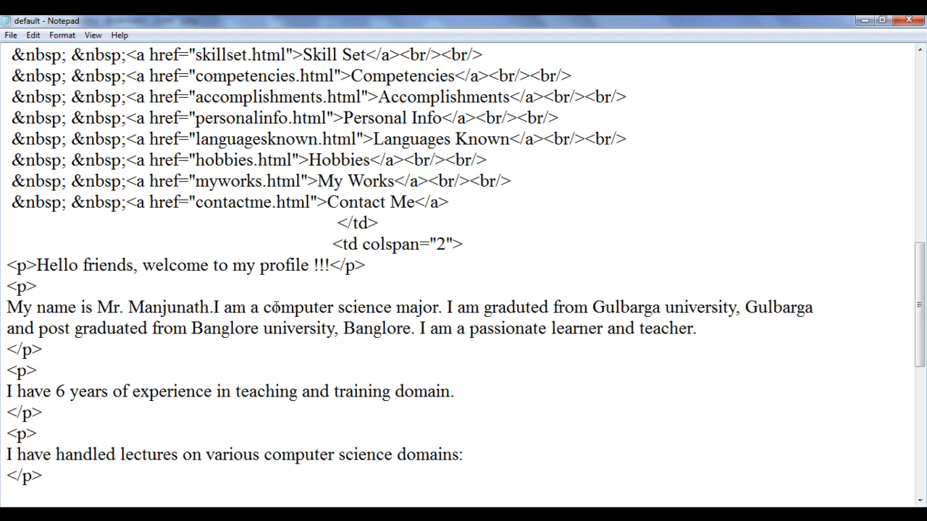
pyautogui.write('major in')
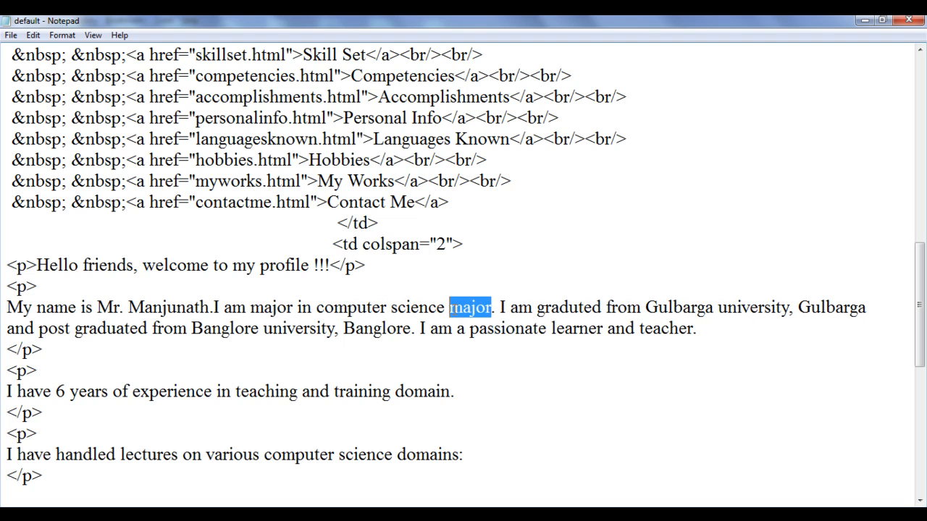
pyautogui.write('domain')
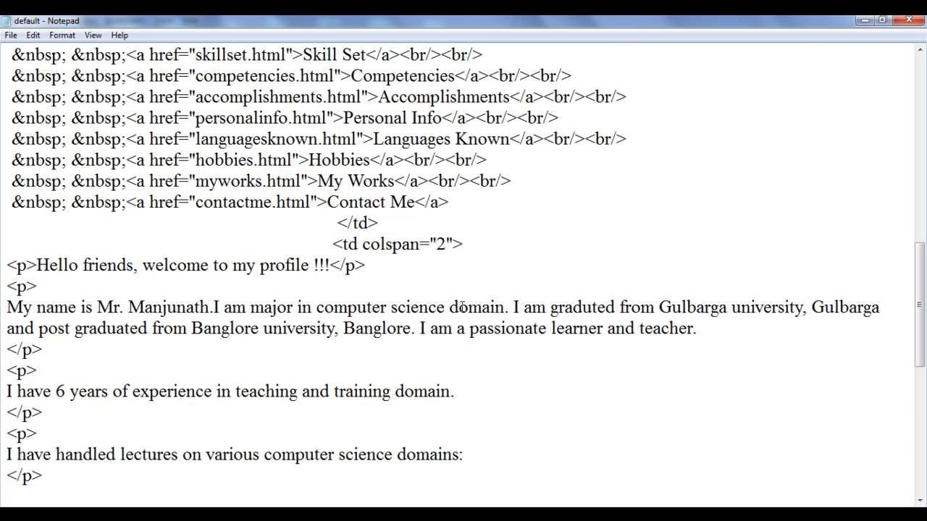
pyautogui.click(11, 34)
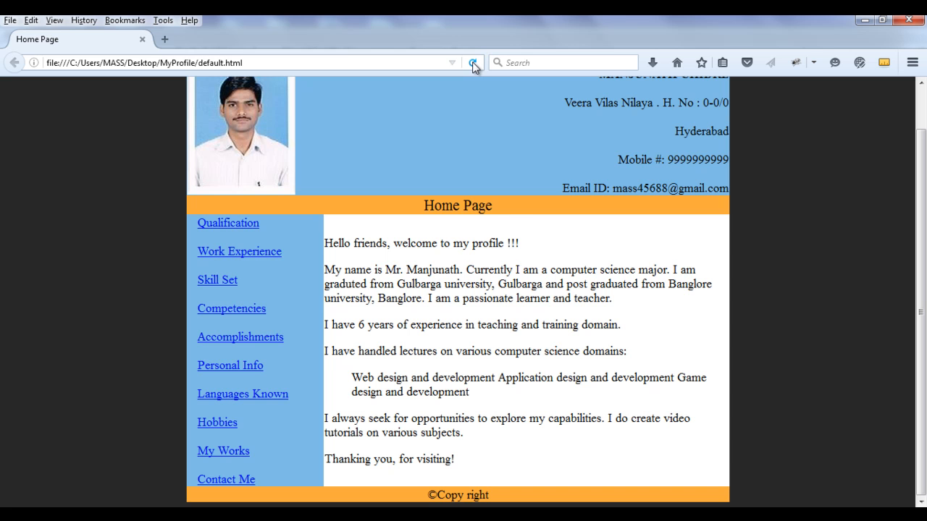
# - Reload the home page to show the reworded sentence
pyautogui.click(472, 62)
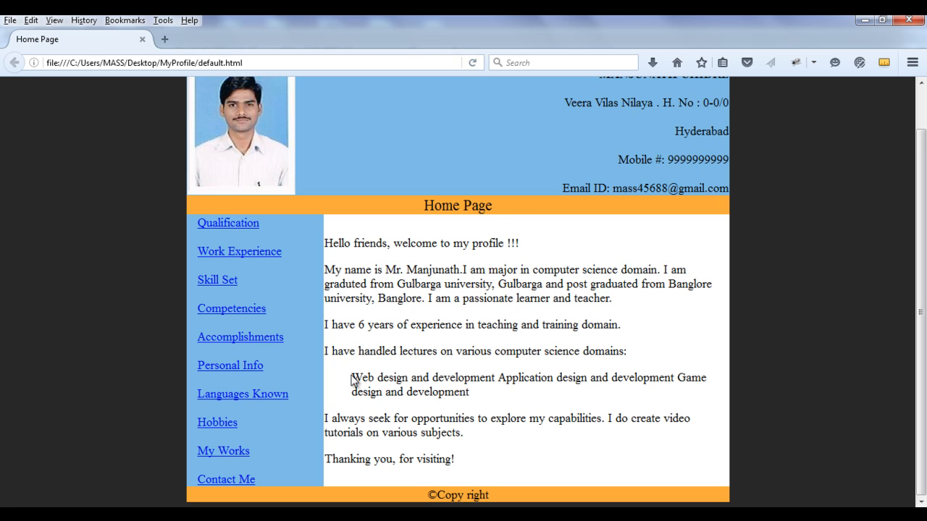
pyautogui.moveTo(485, 408)
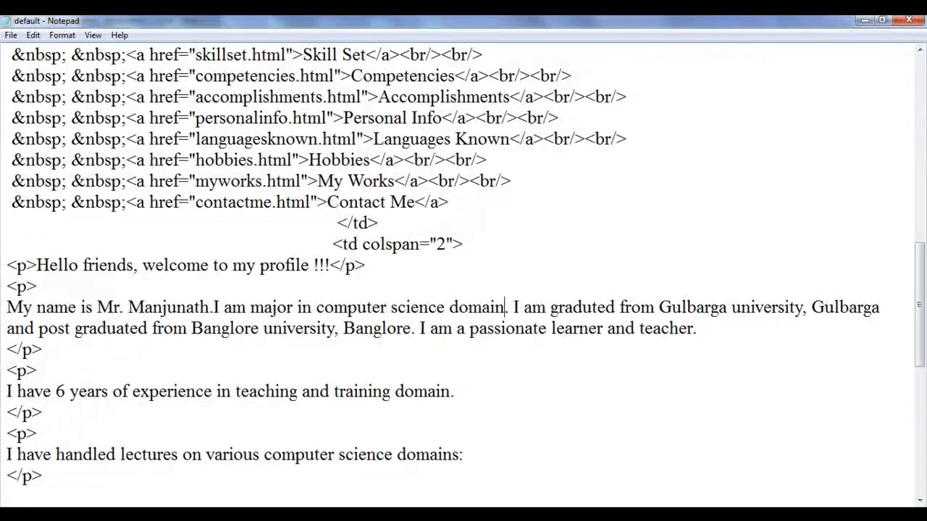
# - Wrap the Web, Application and Game design and development lines in <li></li> tags inside the <ul>
pyautogui.scroll(-3)
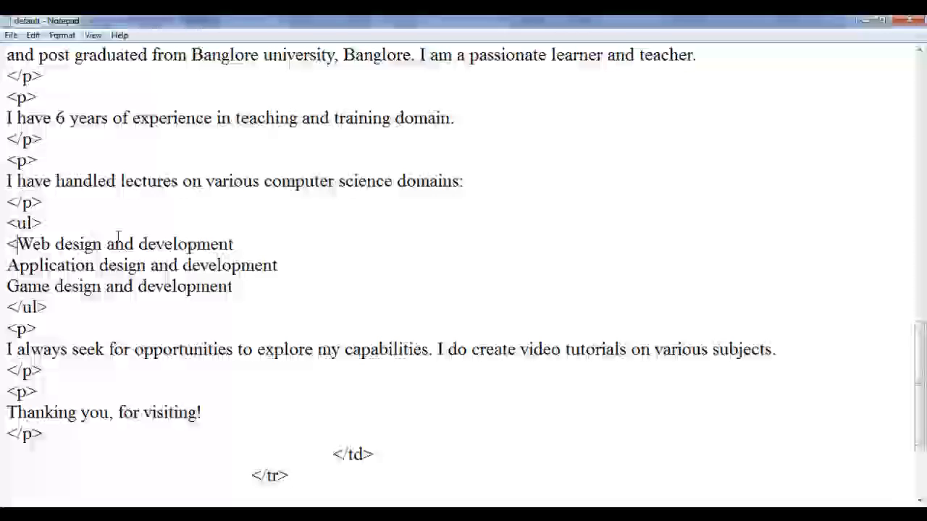
pyautogui.write('li')
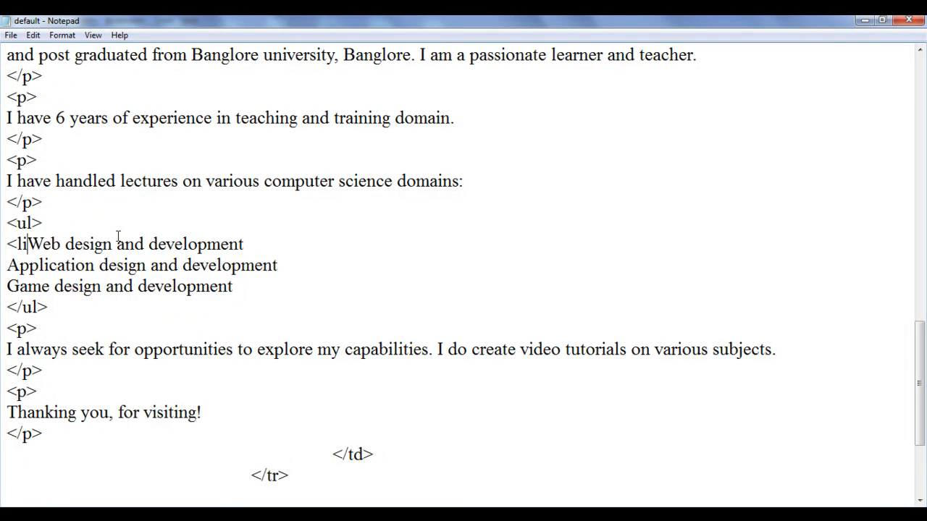
pyautogui.write('</')
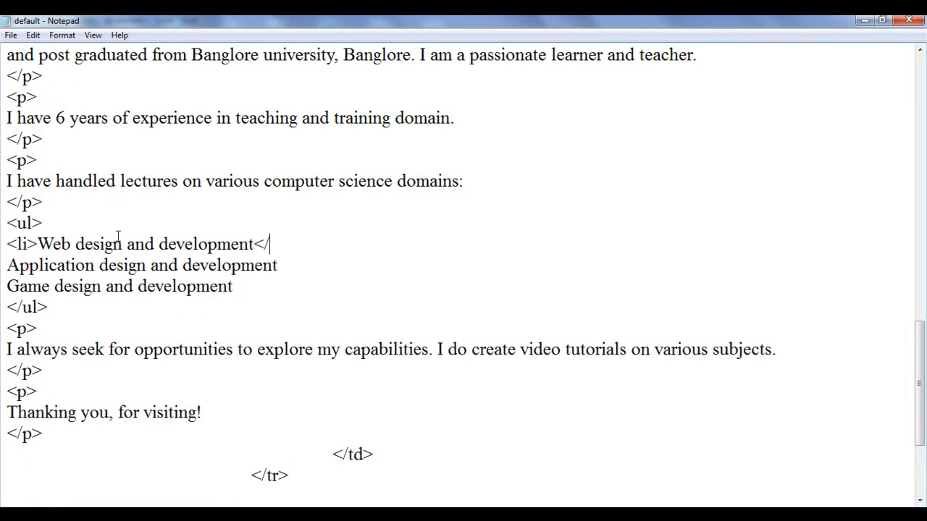
pyautogui.write('li>')
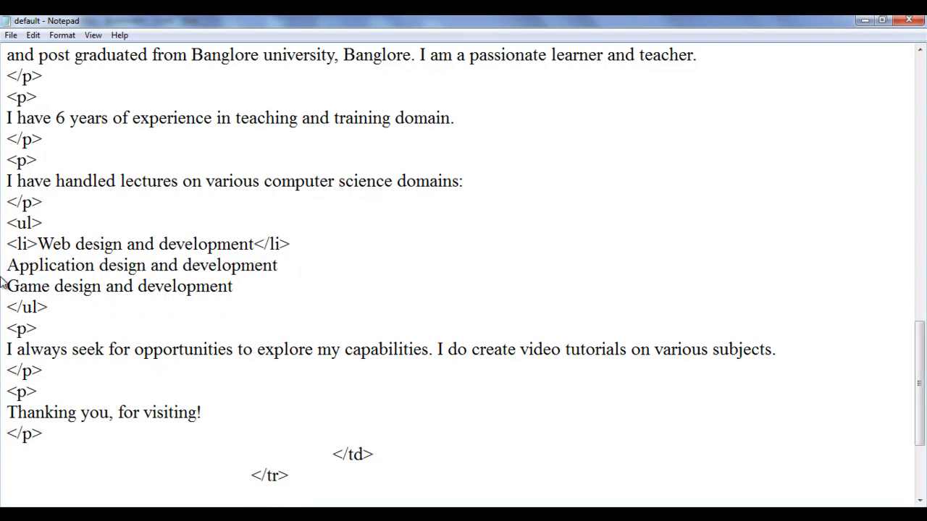
pyautogui.write('<li>')
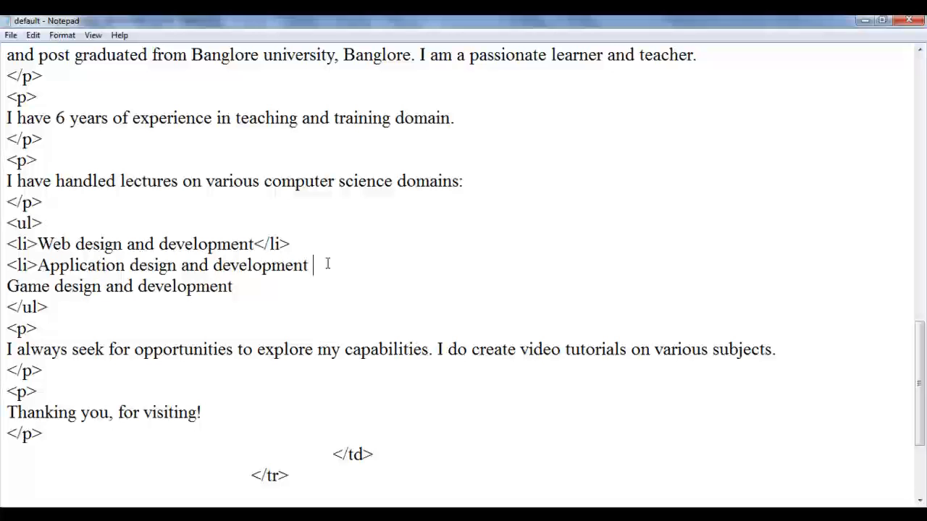
pyautogui.write('</li>')
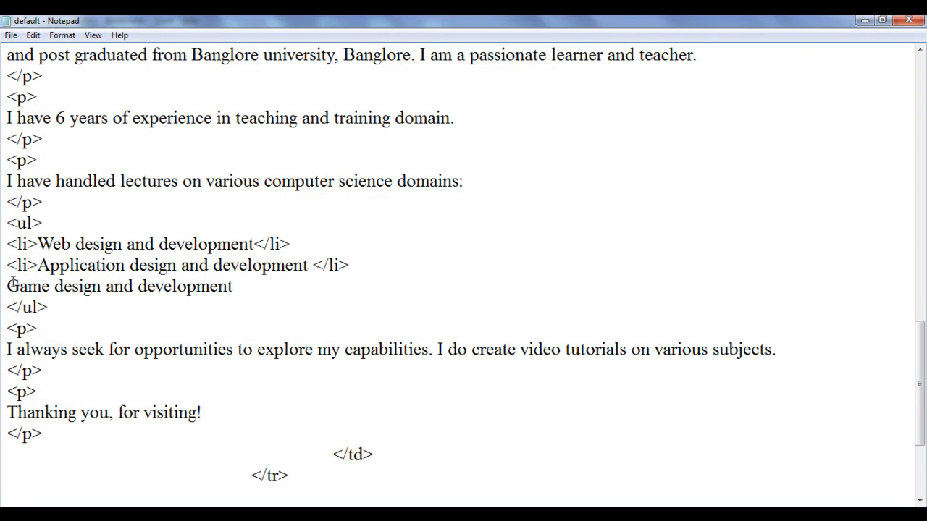
pyautogui.write('<li>')
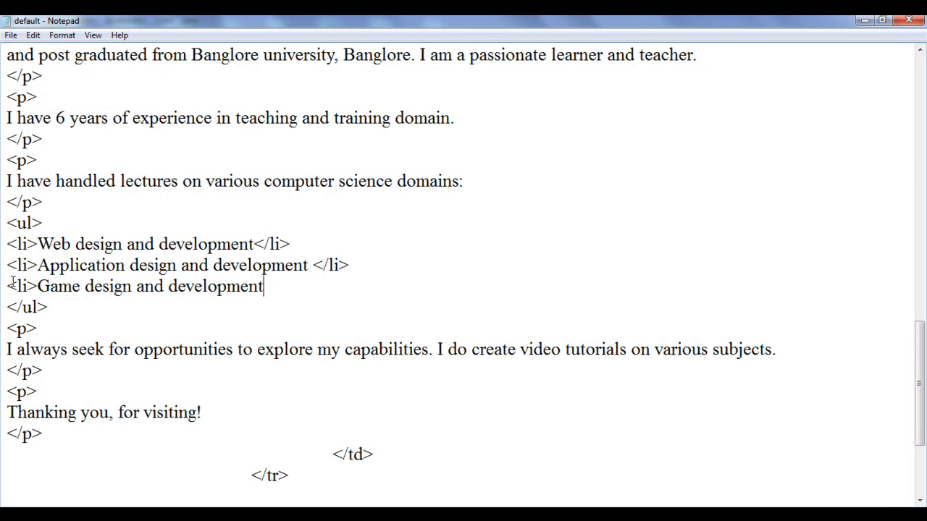
pyautogui.write('</li>')
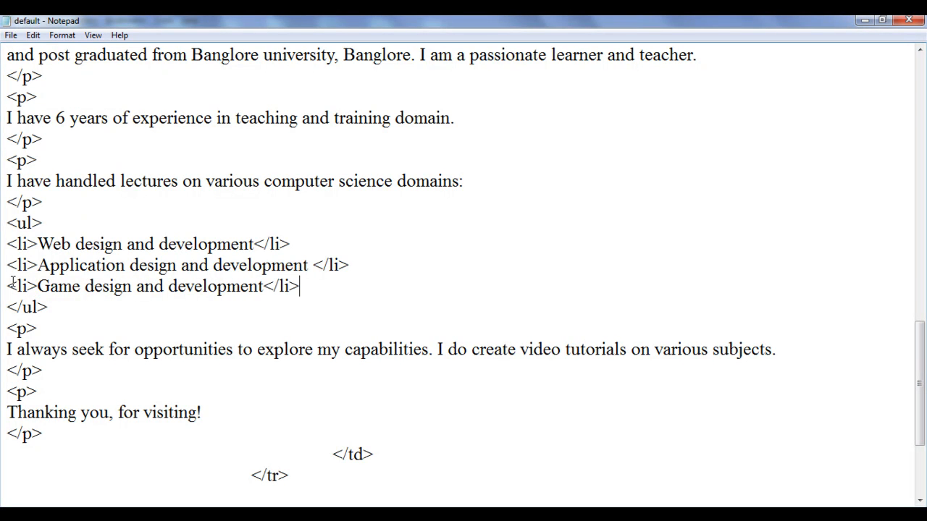
pyautogui.click(11, 35)
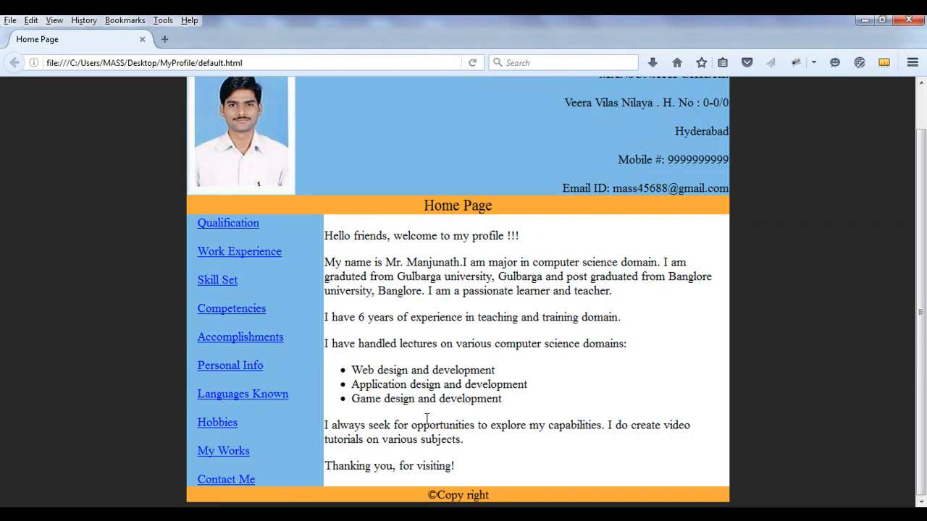
pyautogui.moveTo(432, 364)
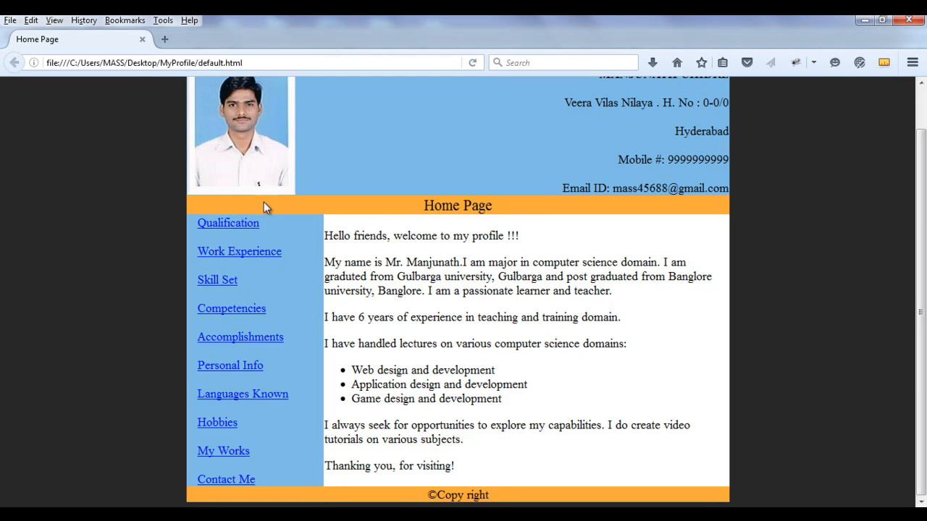
pyautogui.moveTo(464, 335)
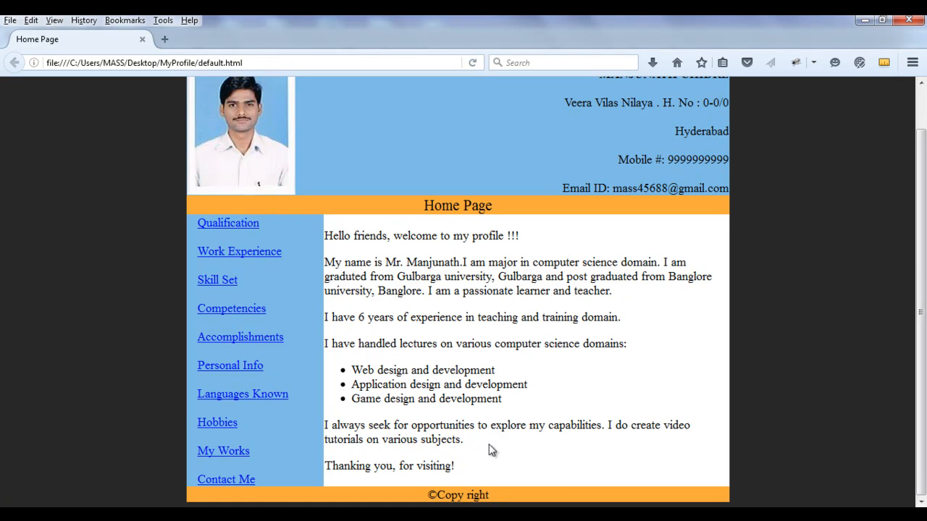
pyautogui.moveTo(506, 472)
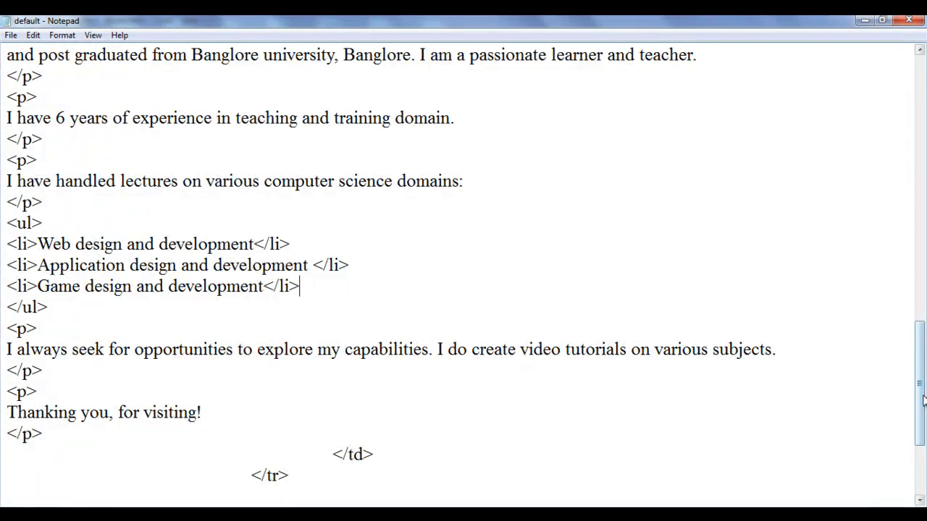
# - Indent the three <li> lines inside the <ul>, highlight and deselect them, and preview in Firefox
pyautogui.scroll(3)
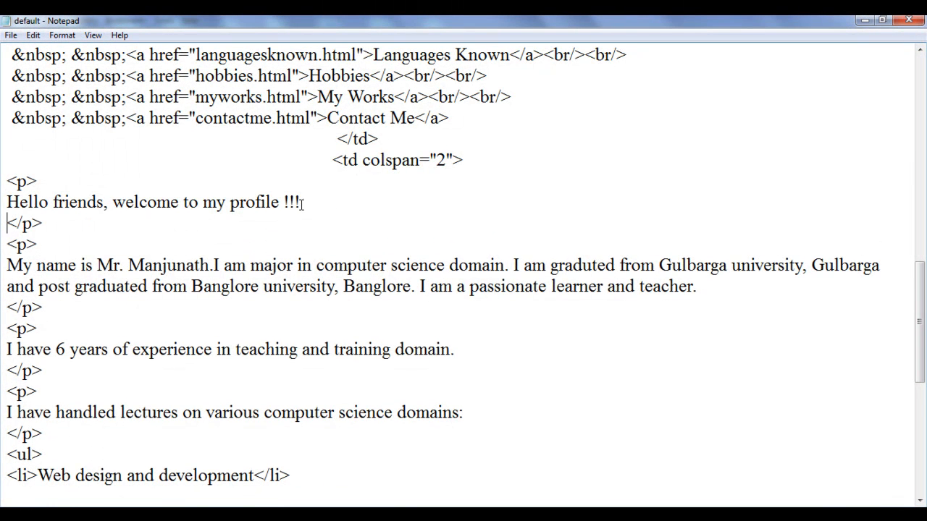
pyautogui.scroll(-3)
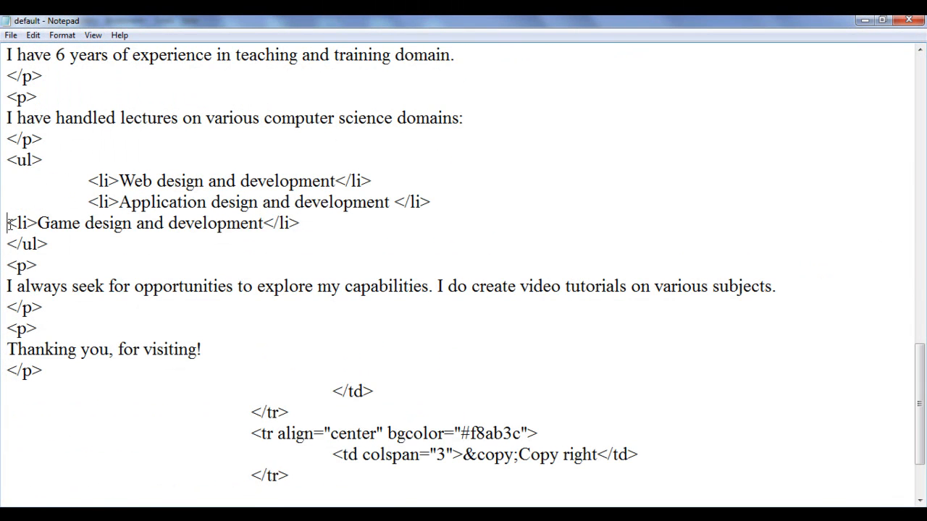
pyautogui.moveTo(6, 160); pyautogui.dragTo(379, 223)
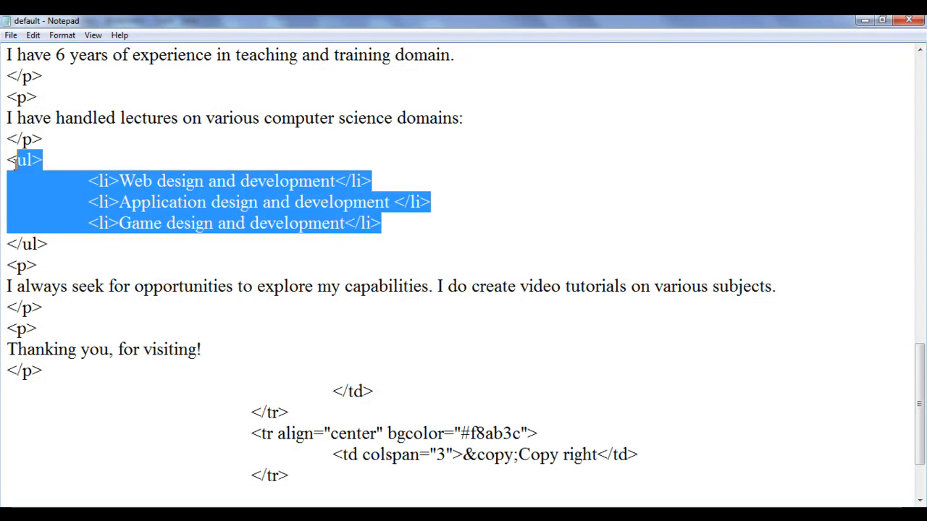
pyautogui.click(45, 244)
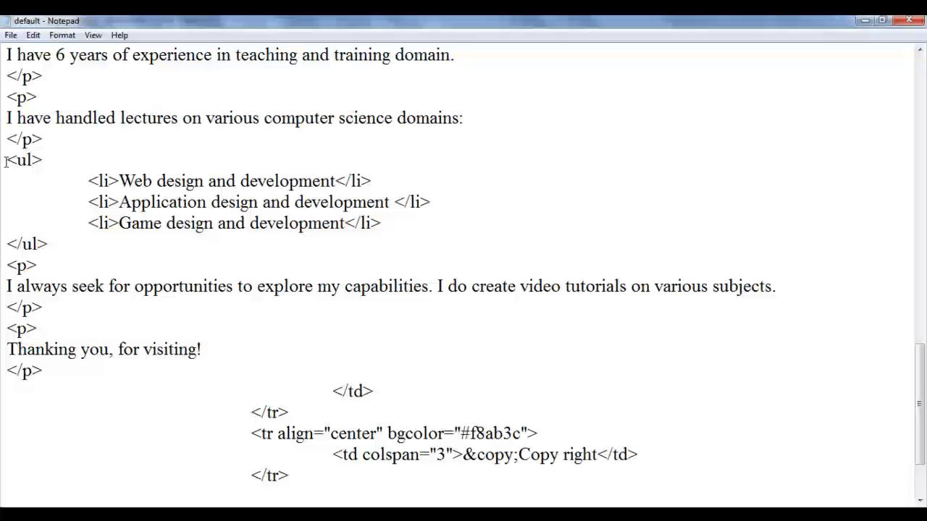
pyautogui.click(11, 35)
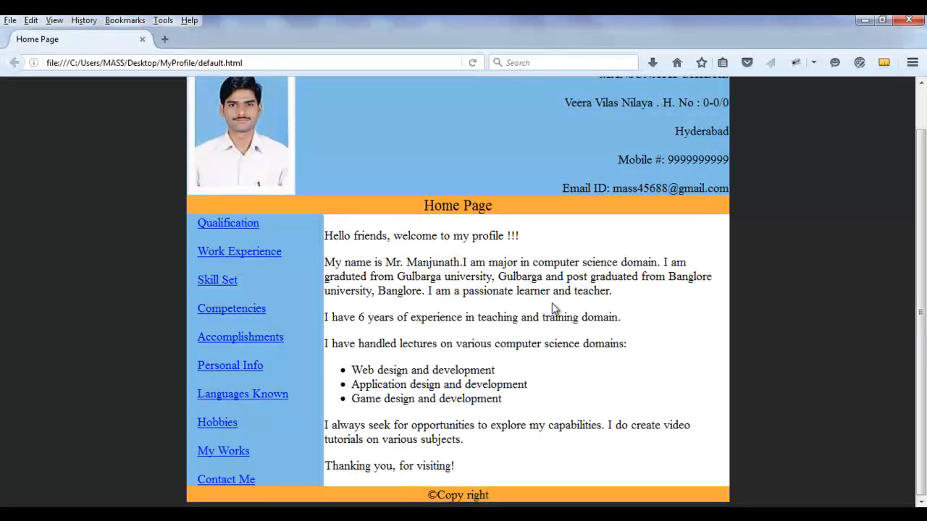
pyautogui.moveTo(440, 434)
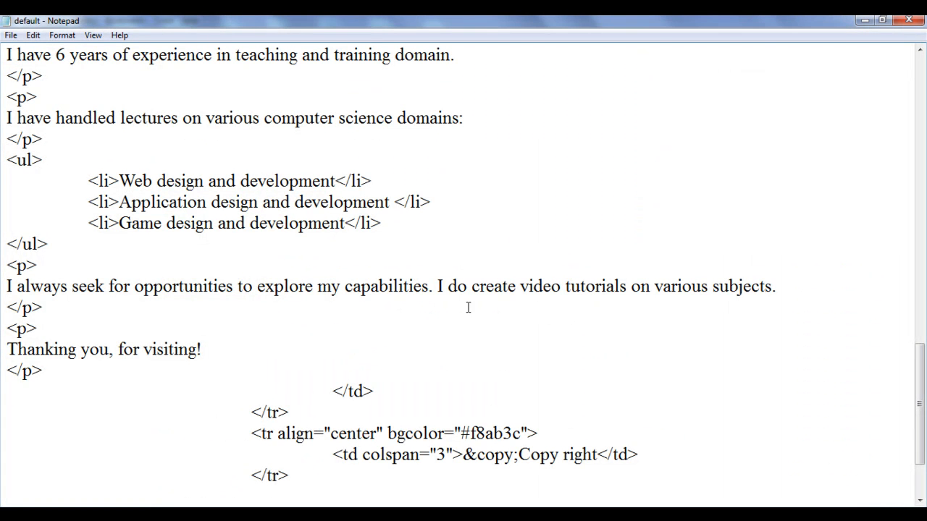
# - Insert 'and conduct seminars' after 'video tutorials' in the closing paragraph and view it in Firefox
pyautogui.moveTo(437, 286); pyautogui.dragTo(624, 286)
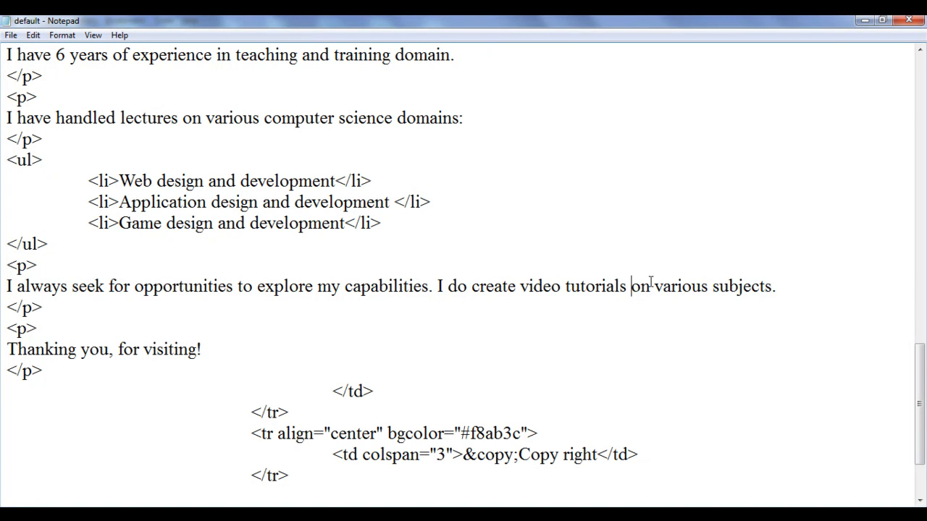
pyautogui.write('and conduct seminars')
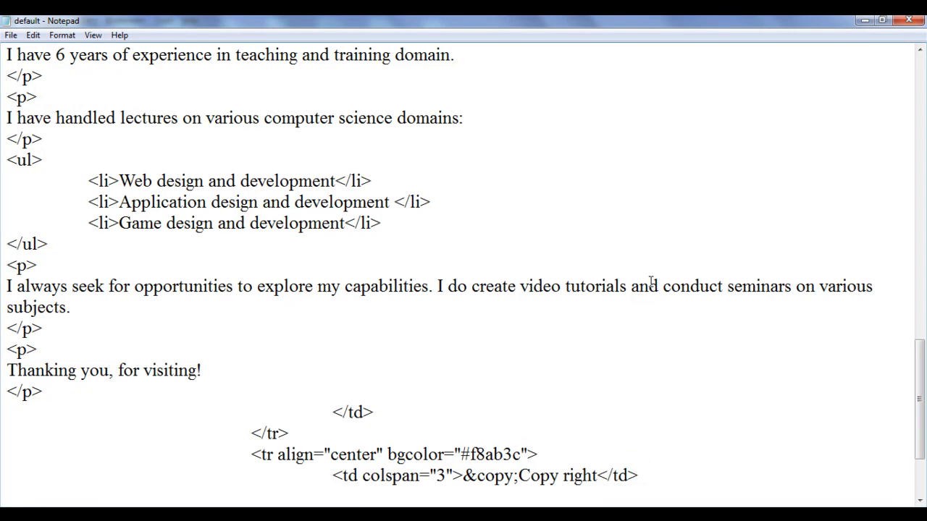
pyautogui.click(11, 34)
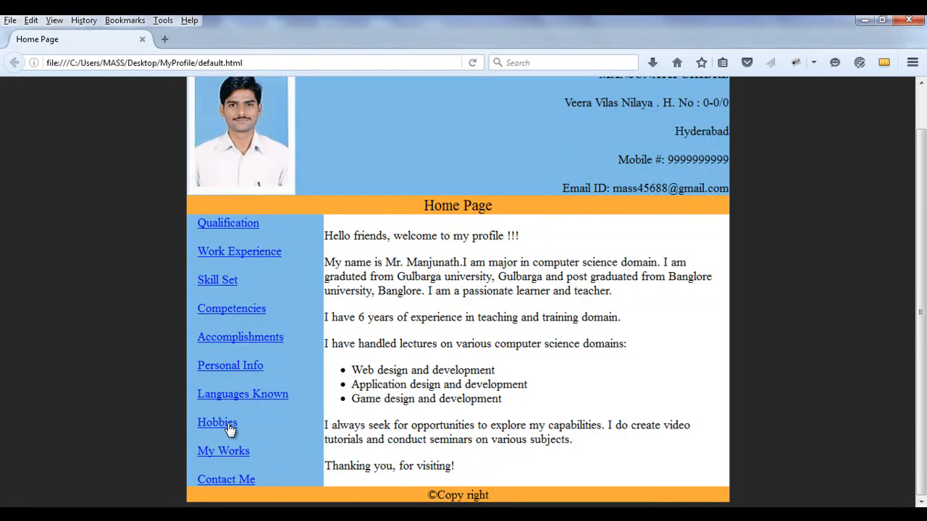
# - Follow the Hobbies sidebar link to the placeholder Hobbies page
pyautogui.click(217, 422)
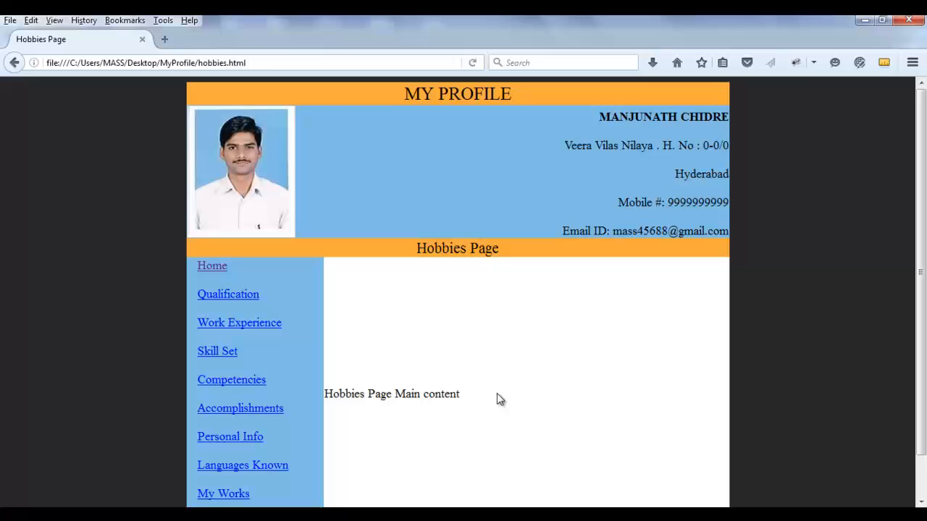
pyautogui.moveTo(886, 41)
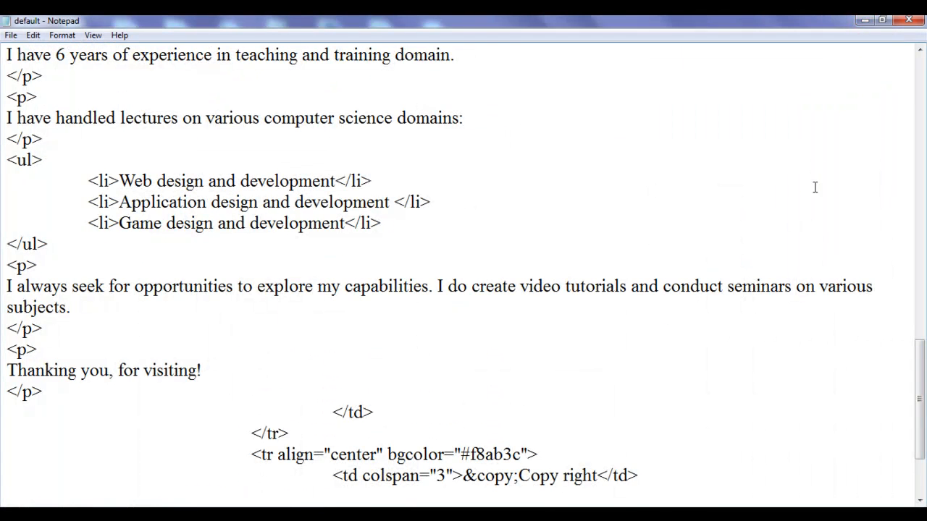
# - Load hobbies.html from the MyProfile folder into Notepad via its right-click options
pyautogui.click(11, 35)
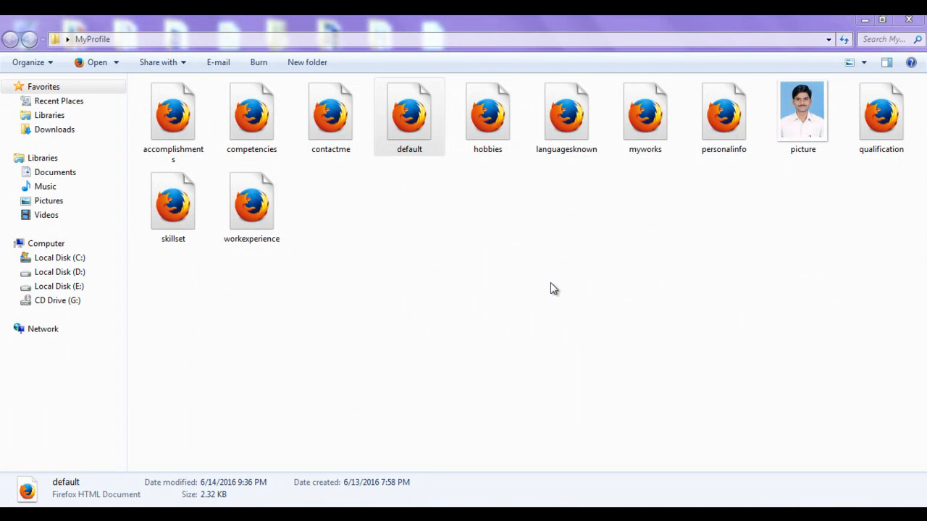
pyautogui.rightClick(487, 115)
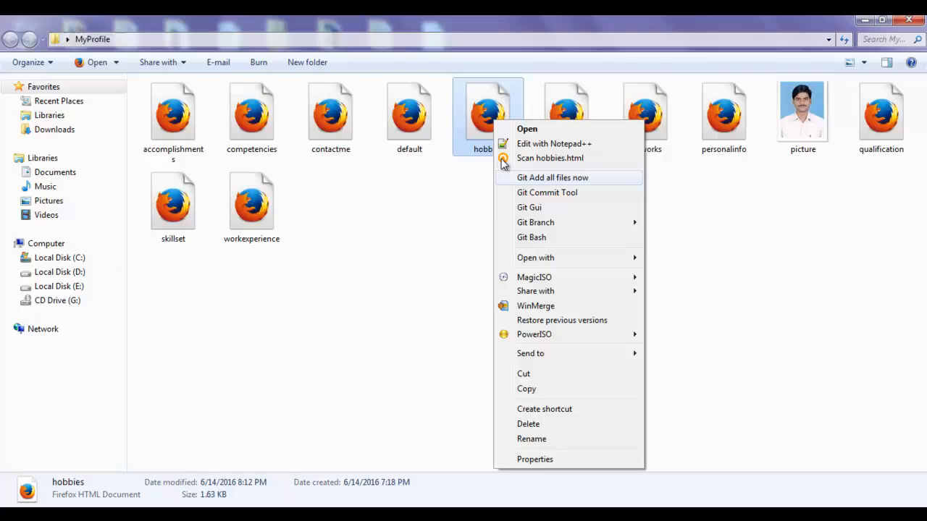
pyautogui.click(527, 128)
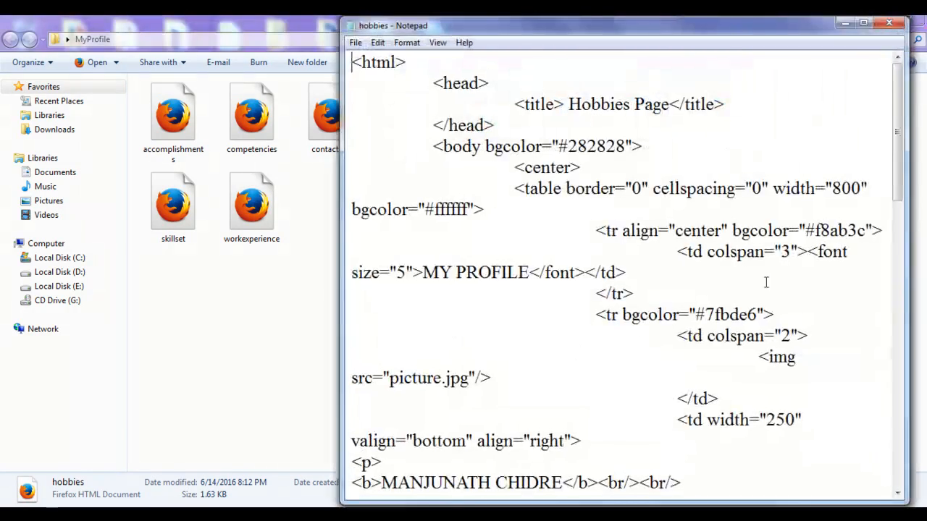
# - Maximize Notepad, delete 'Hobbies Page Main content' and split the empty <td> onto separate lines
pyautogui.click(863, 22)
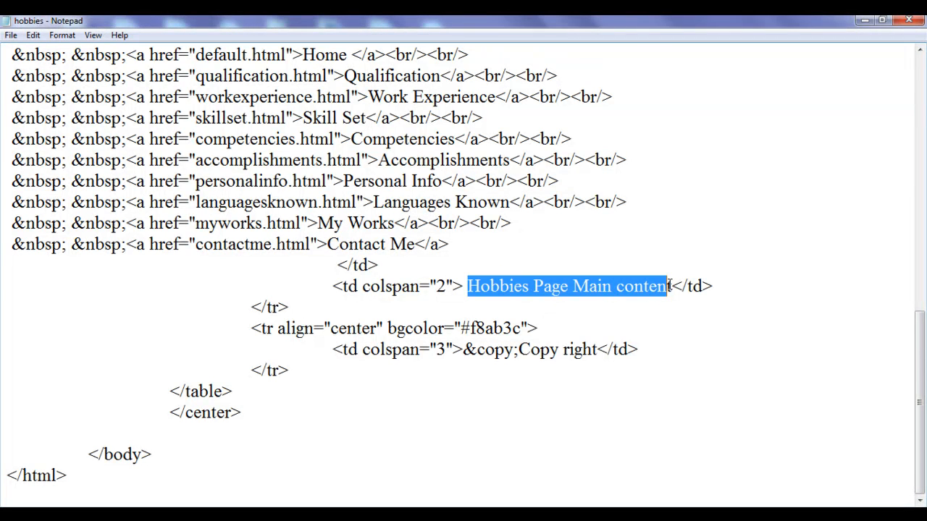
pyautogui.press('Delete')
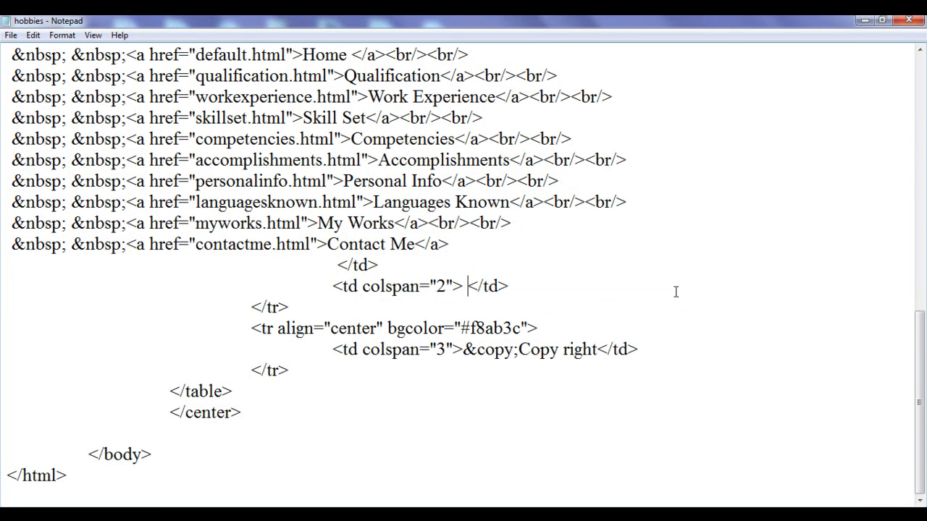
pyautogui.press('enter')
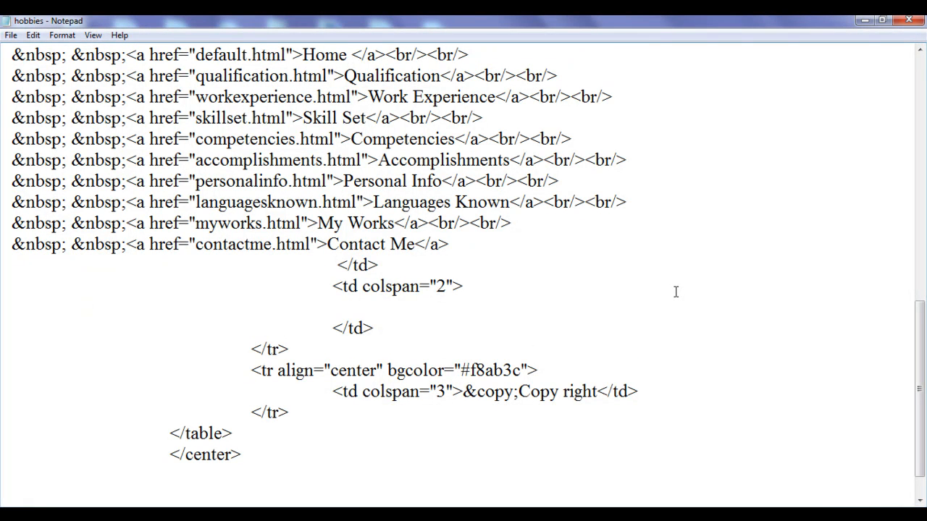
# - Start a <ul> in the main cell with list items Movies, Music, Games and Reading
pyautogui.write('<ul')
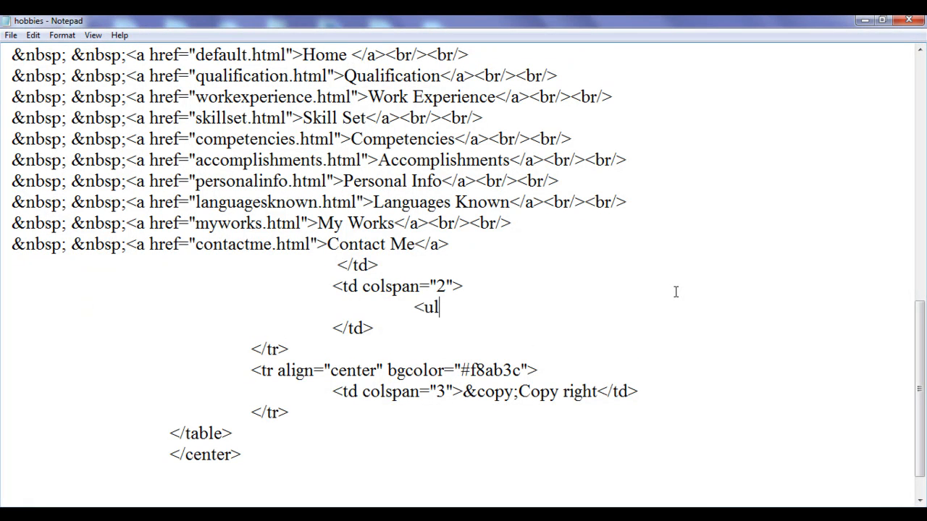
pyautogui.write('>')
pyautogui.write('</ul>')
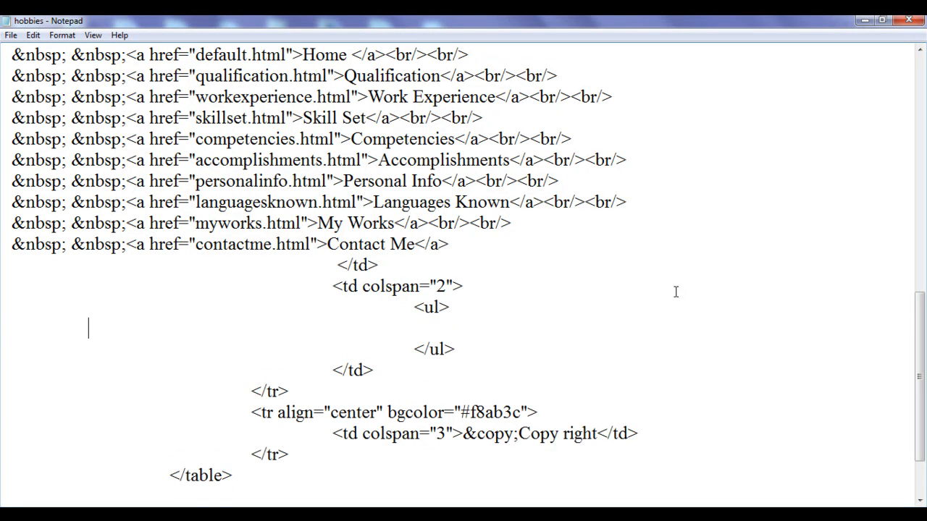
pyautogui.write('<;li')
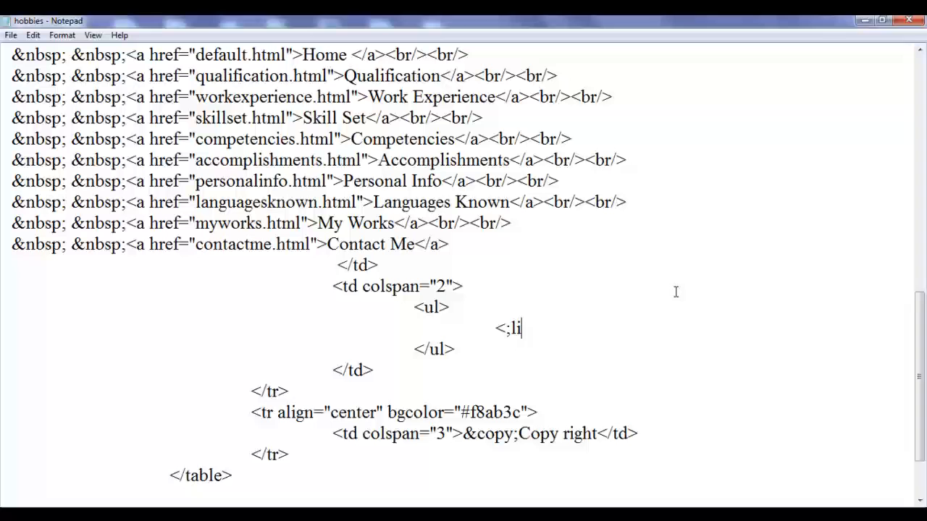
pyautogui.write('li>Mo')
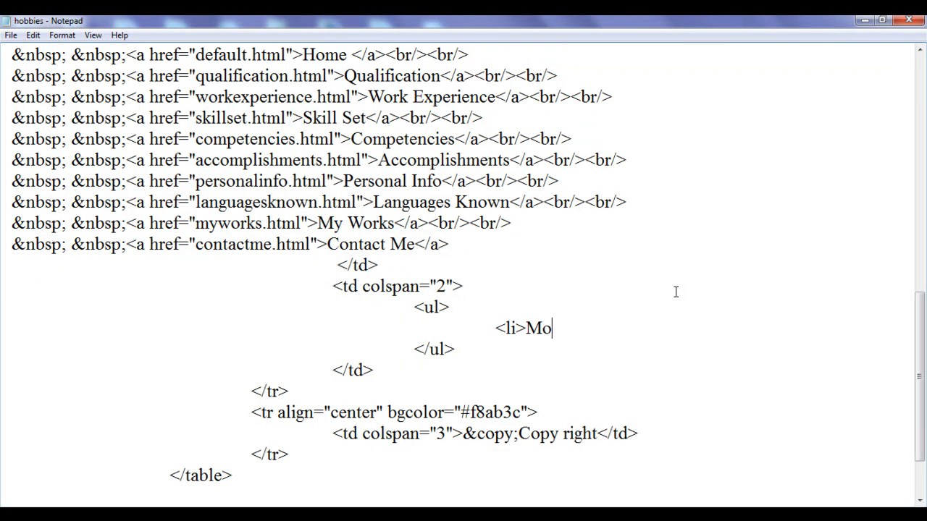
pyautogui.write('vies</li>')
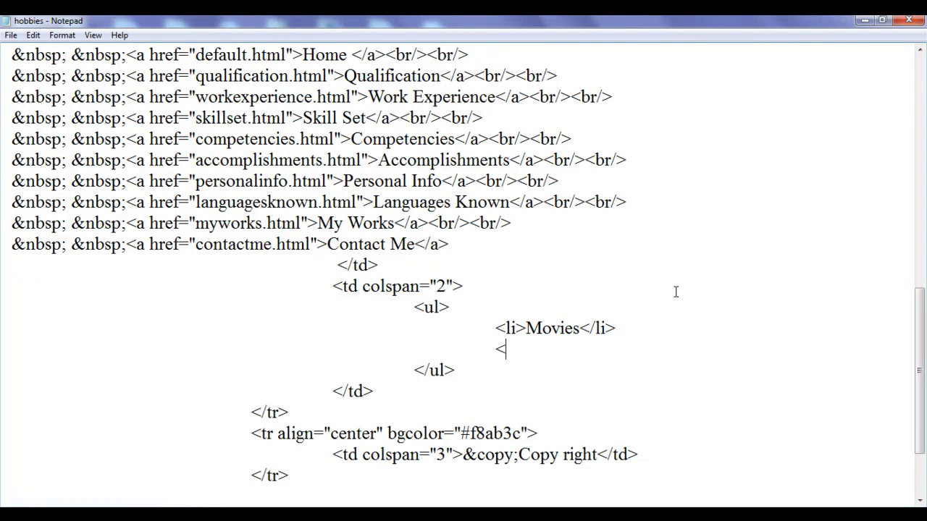
pyautogui.write('<li>M')
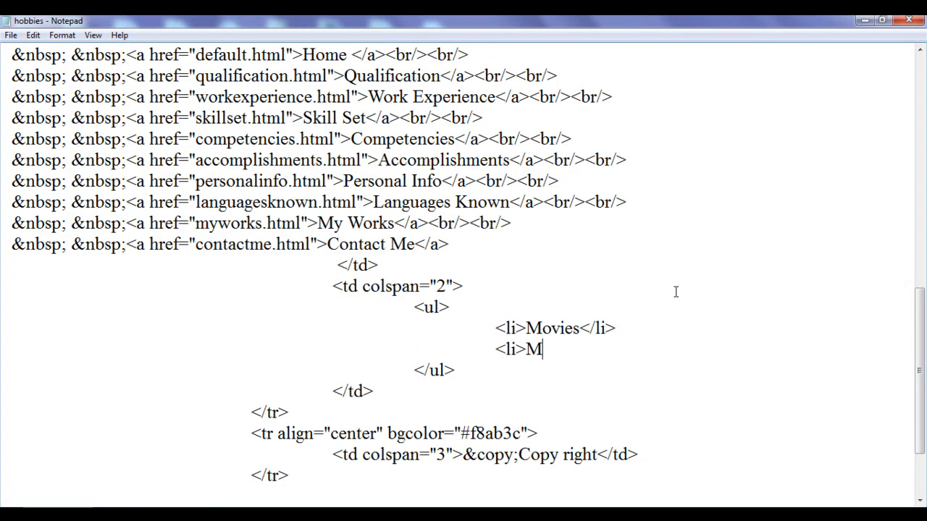
pyautogui.write('usic</li>')
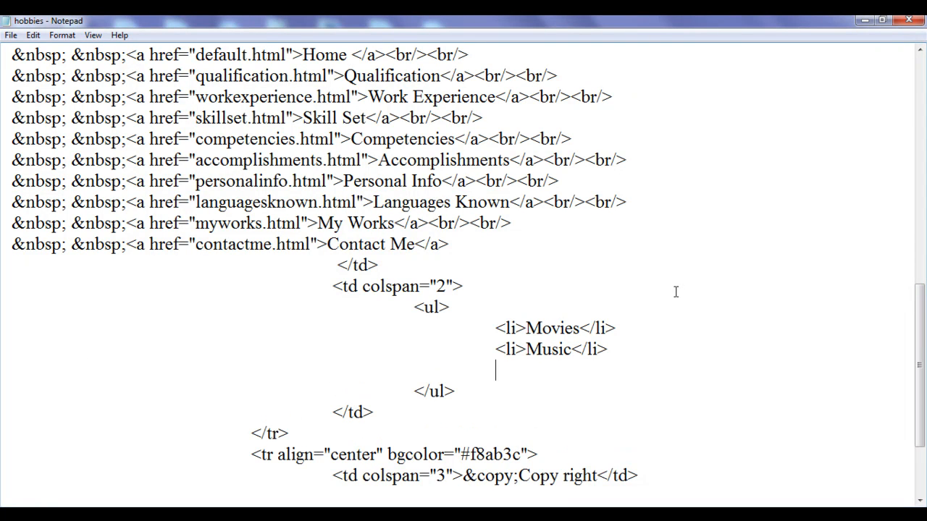
pyautogui.write('<li>')
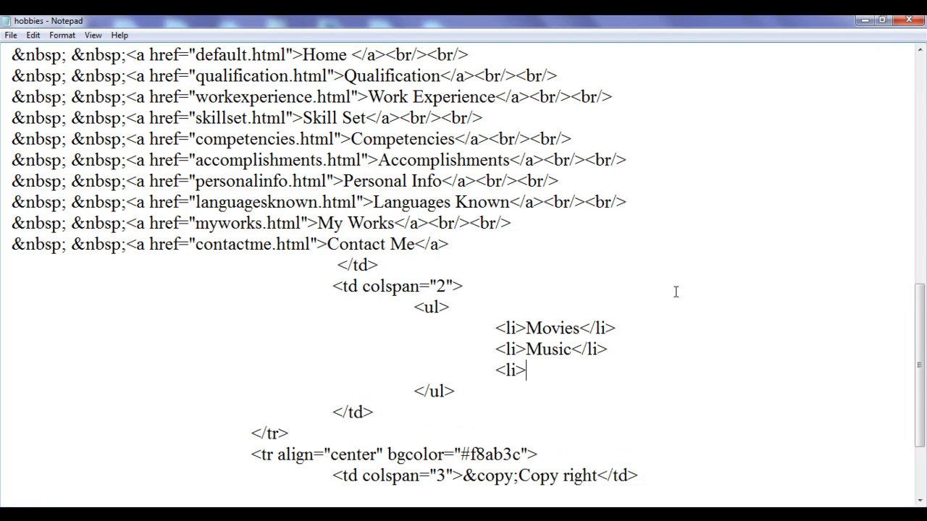
pyautogui.write('Games</')
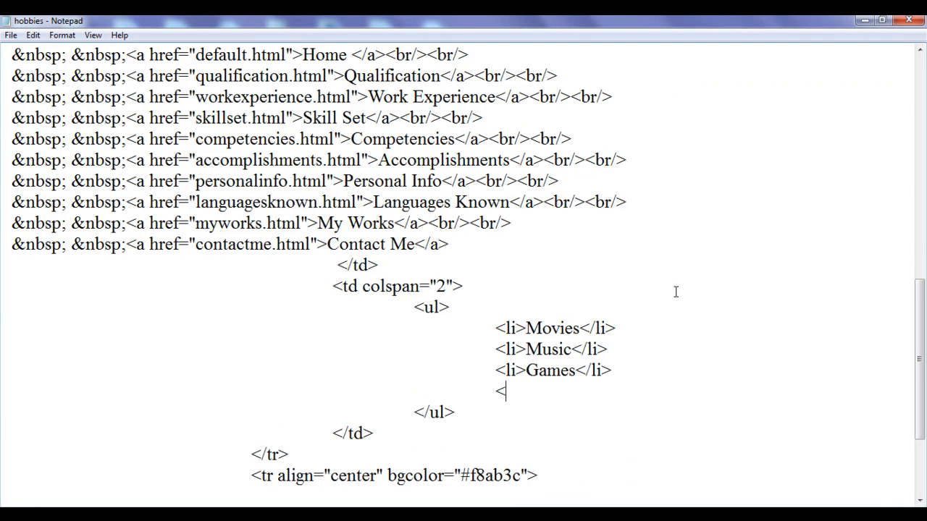
pyautogui.write('li>Re')
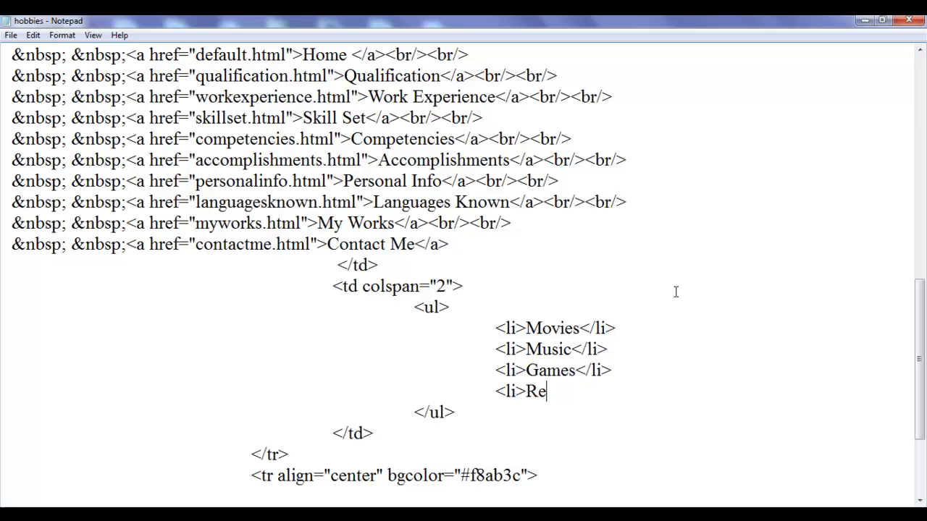
pyautogui.write('ading</')
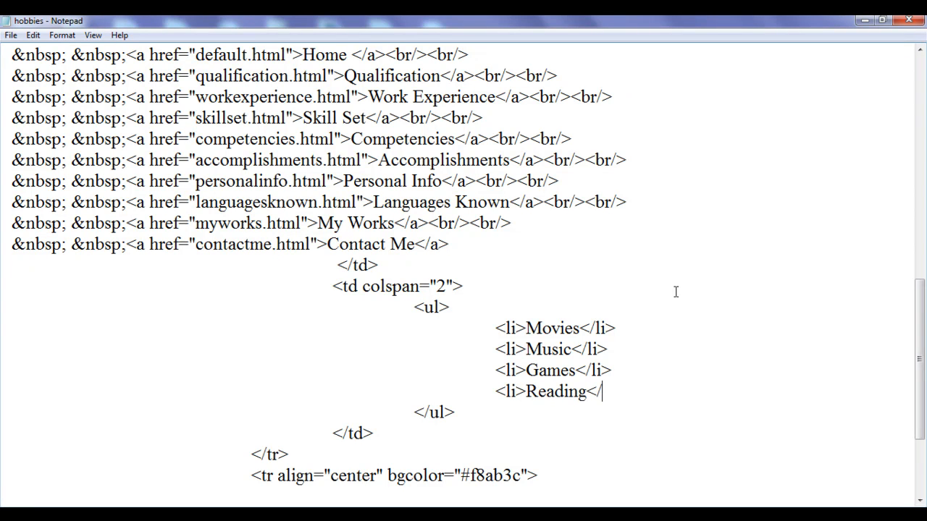
pyautogui.write('></li>')
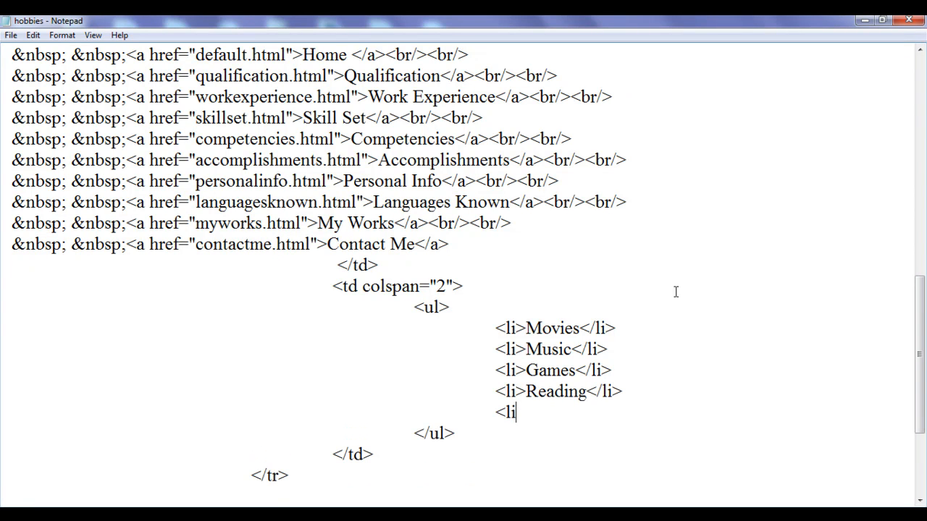
# - Add list items Teaching, Travelling and Drawing to complete the hobbies list
pyautogui.write('TE')
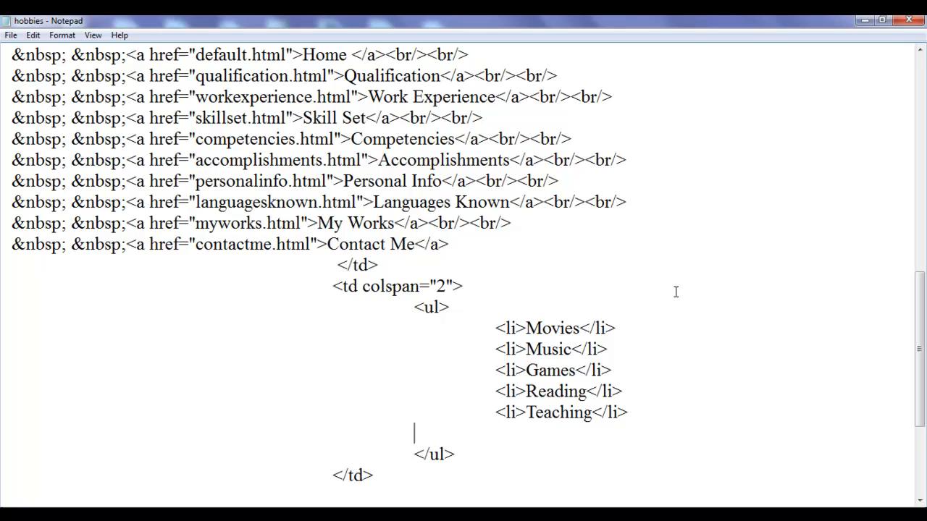
pyautogui.write('<li>')
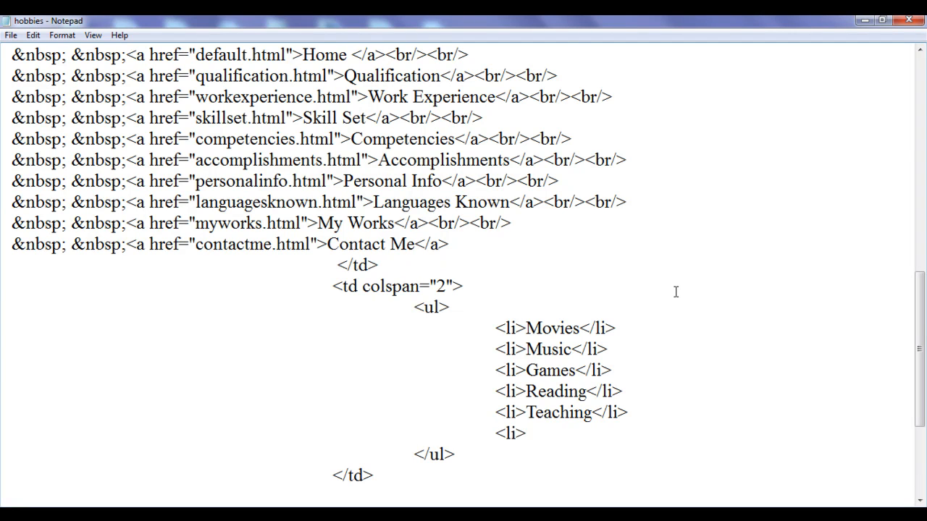
pyautogui.click(526, 433)
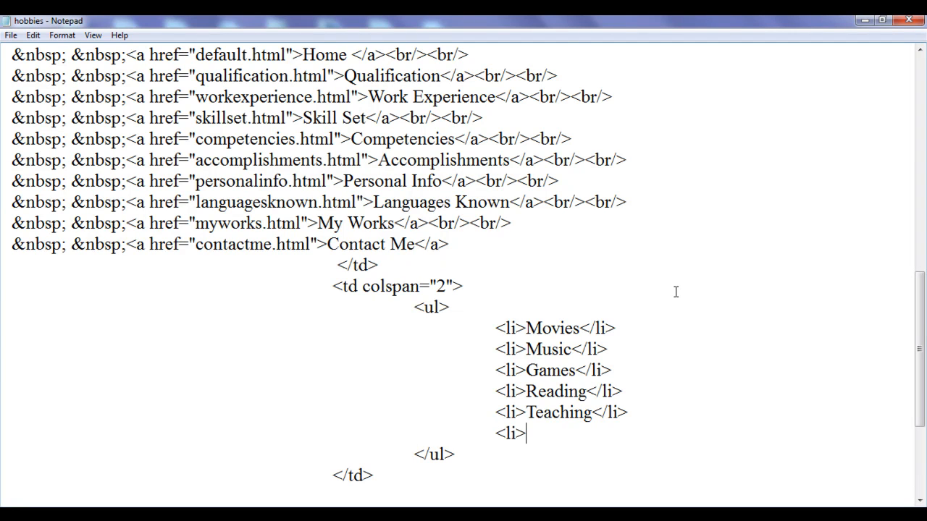
pyautogui.write('Travelling</')
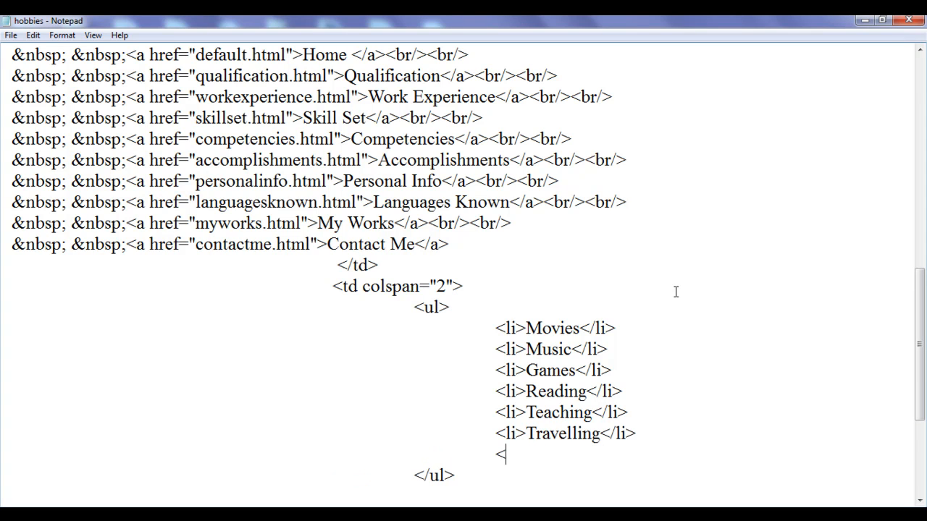
pyautogui.write('li>Draw')
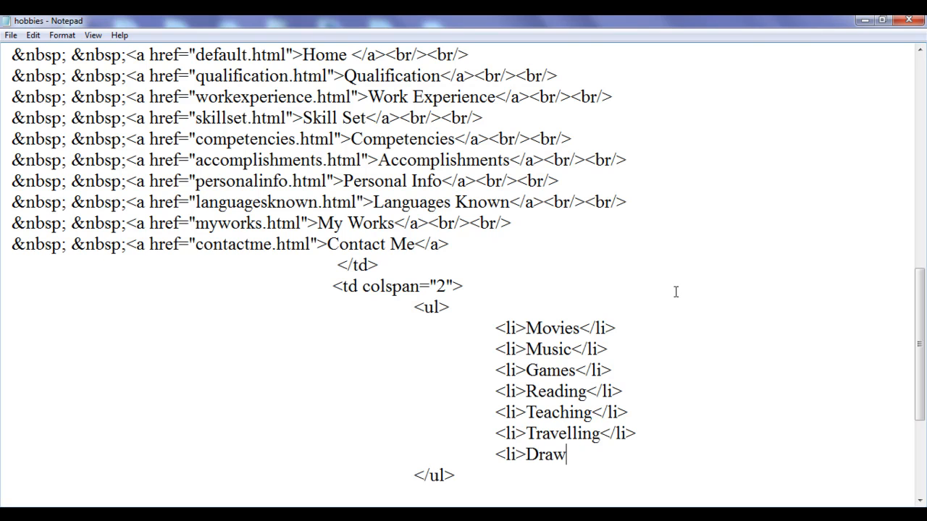
pyautogui.write('ing</li>')
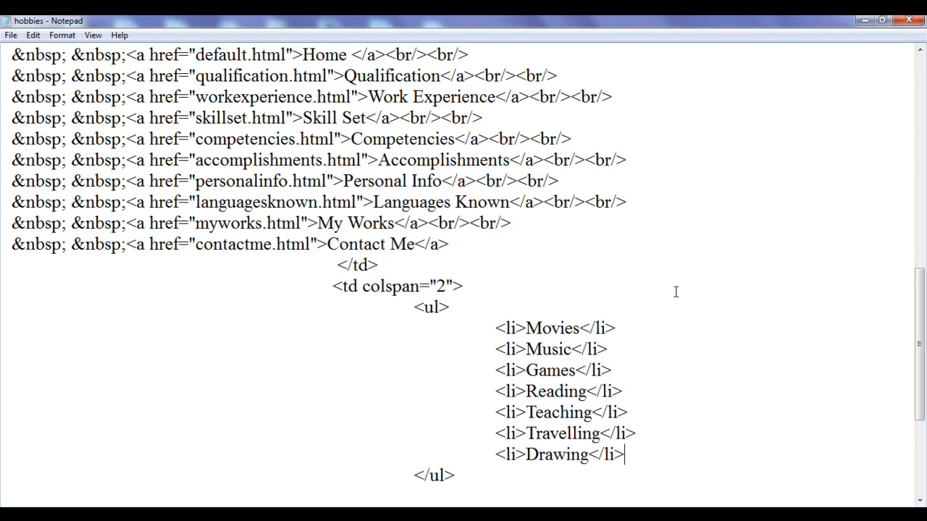
# - Launch hobbies.html in Firefox from the MyProfile folder
pyautogui.click(11, 35)
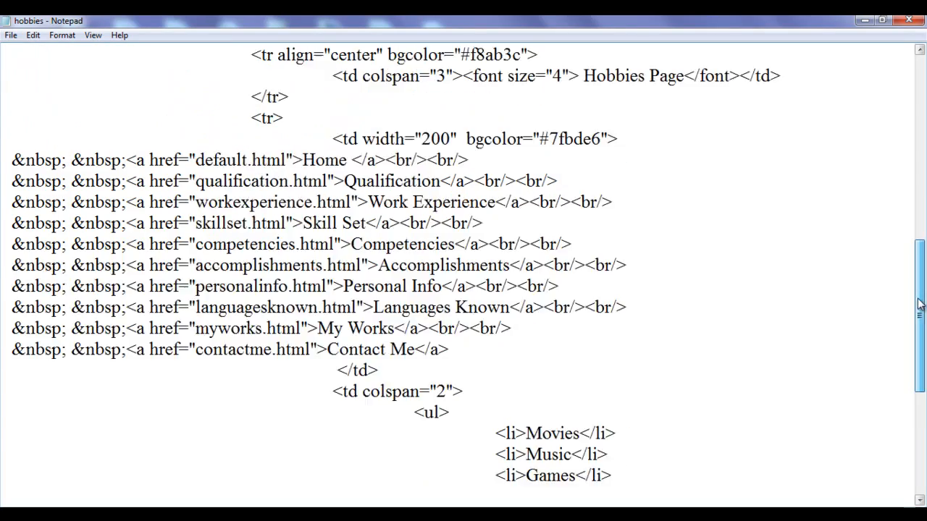
pyautogui.scroll(-3)
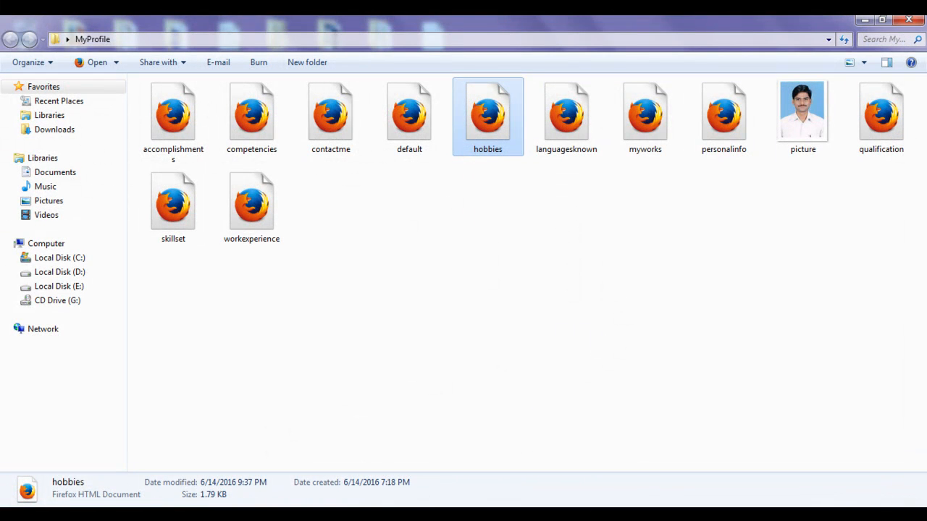
pyautogui.doubleClick(487, 113)
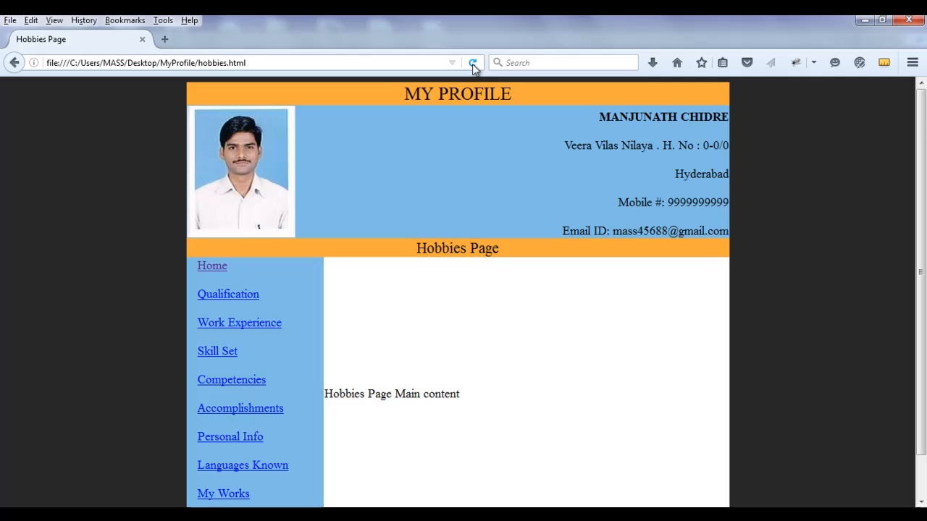
# - Reload to show the seven-item hobbies list, then follow the Home and Hobbies links back and forth
pyautogui.click(472, 62)
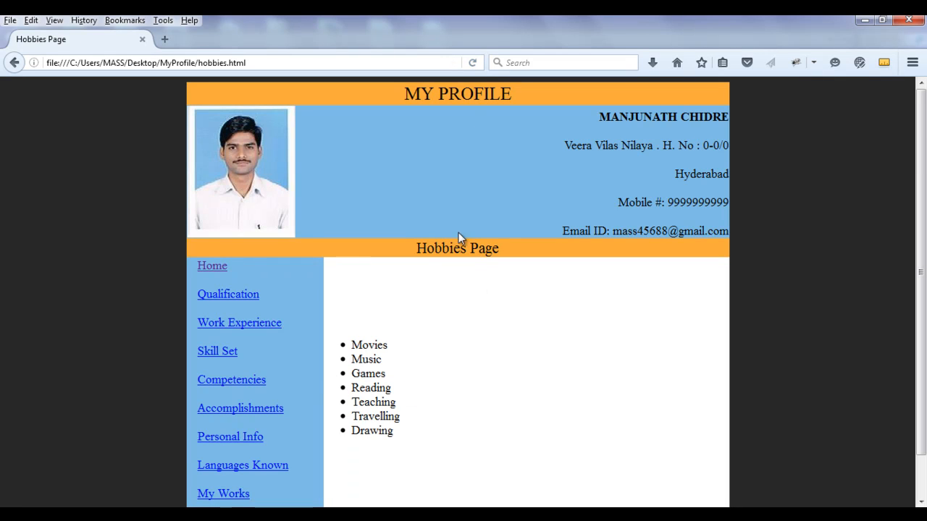
pyautogui.moveTo(366, 438)
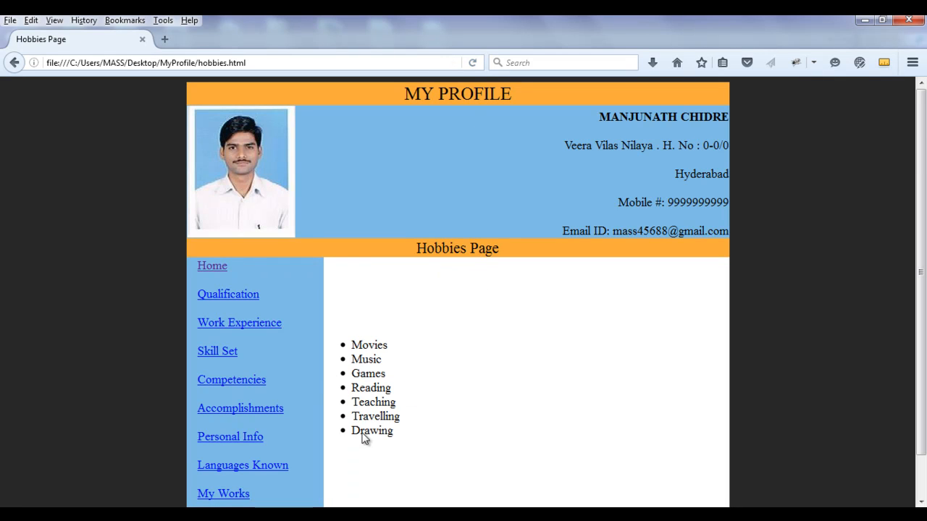
pyautogui.click(211, 266)
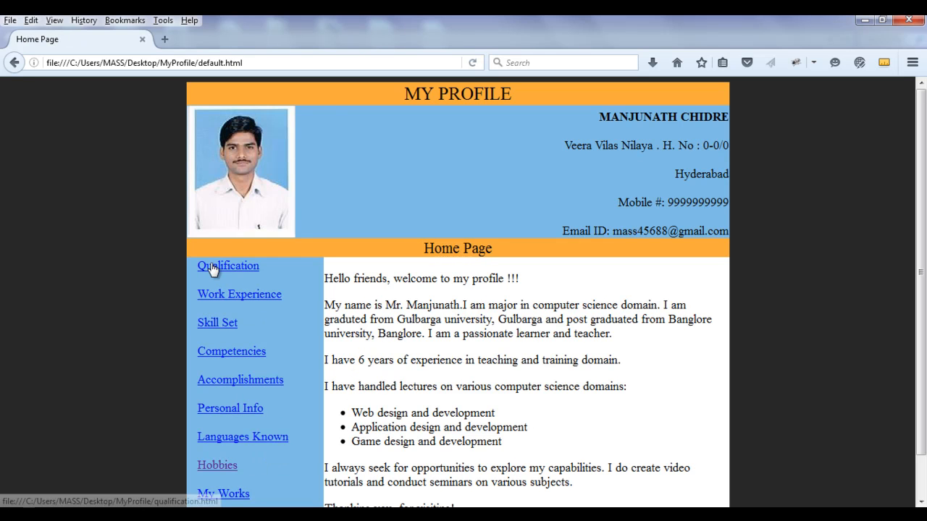
pyautogui.moveTo(217, 465)
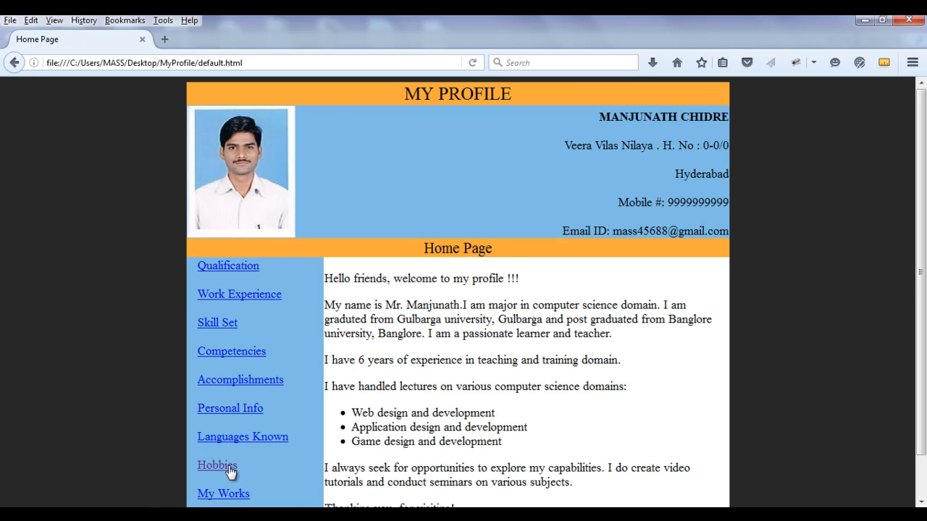
pyautogui.click(217, 465)
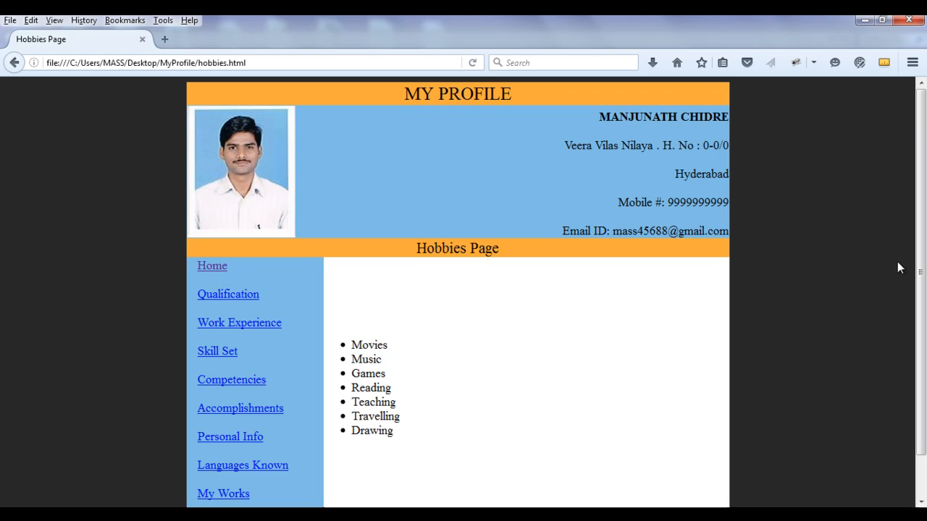
pyautogui.scroll(-3)
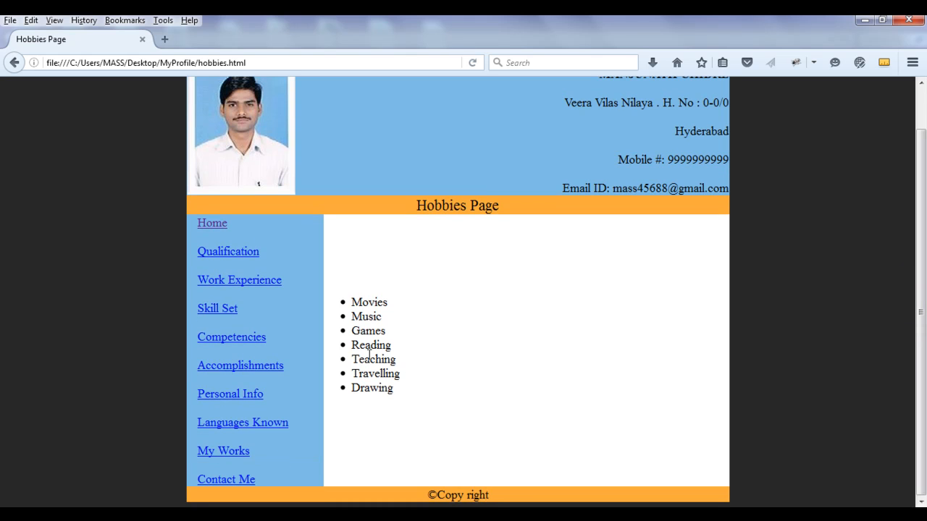
pyautogui.moveTo(421, 470)
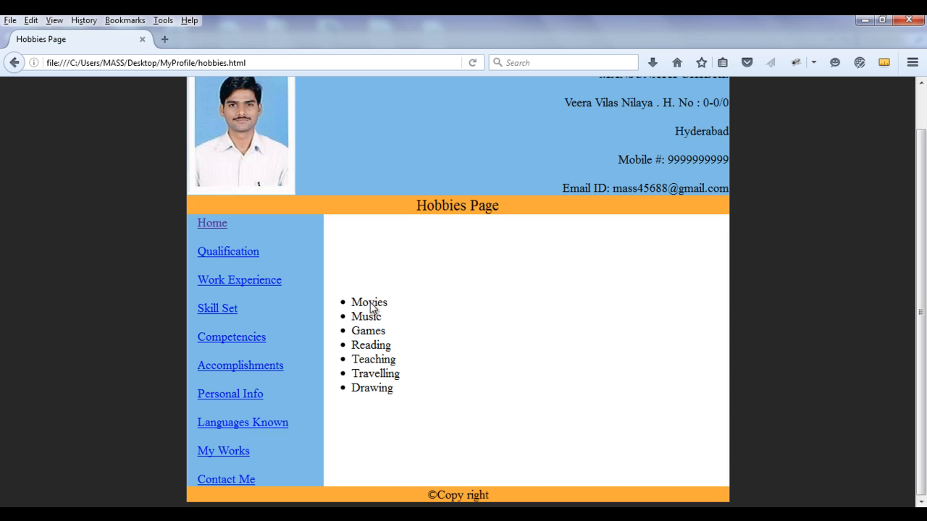
pyautogui.moveTo(382, 435)
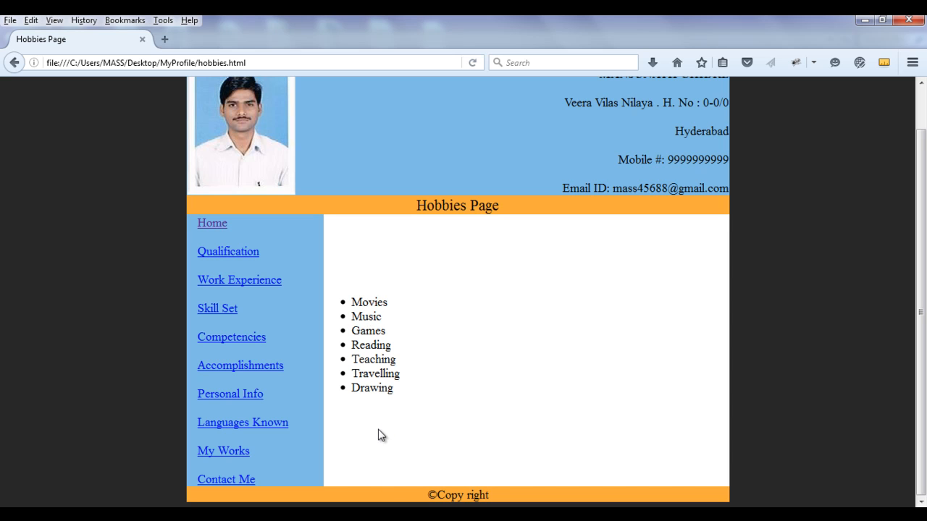
pyautogui.moveTo(495, 237)
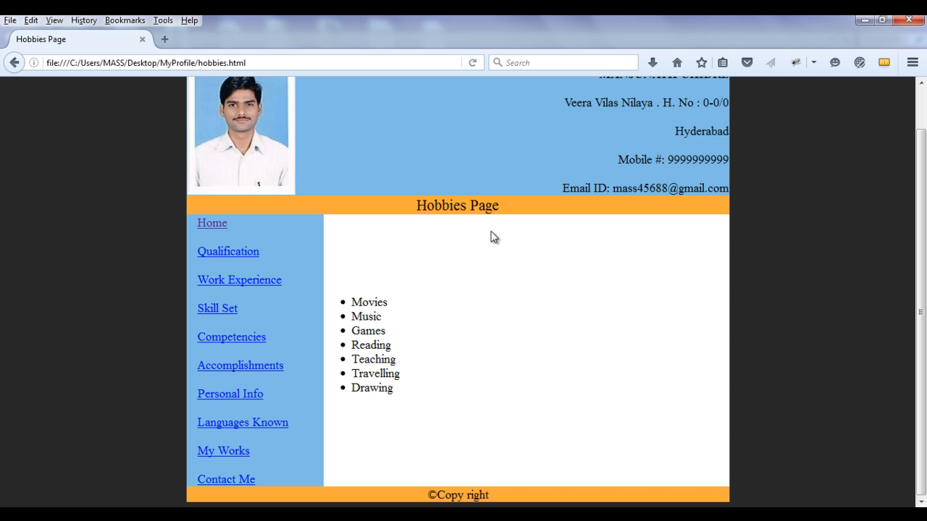
pyautogui.moveTo(241, 438)
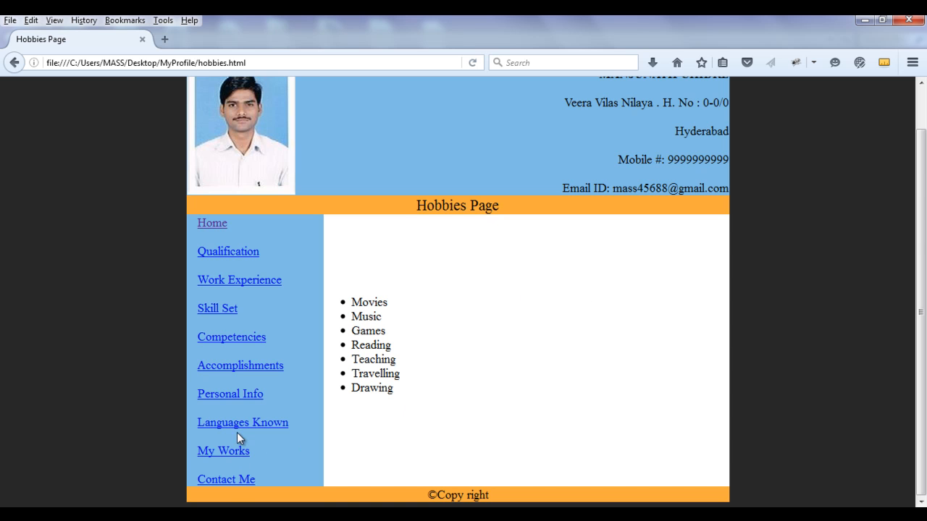
pyautogui.moveTo(807, 261)
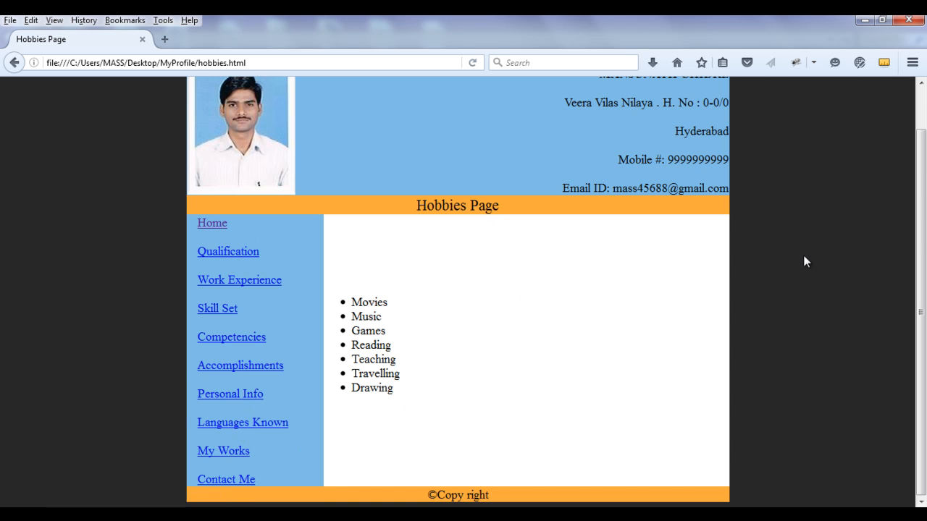